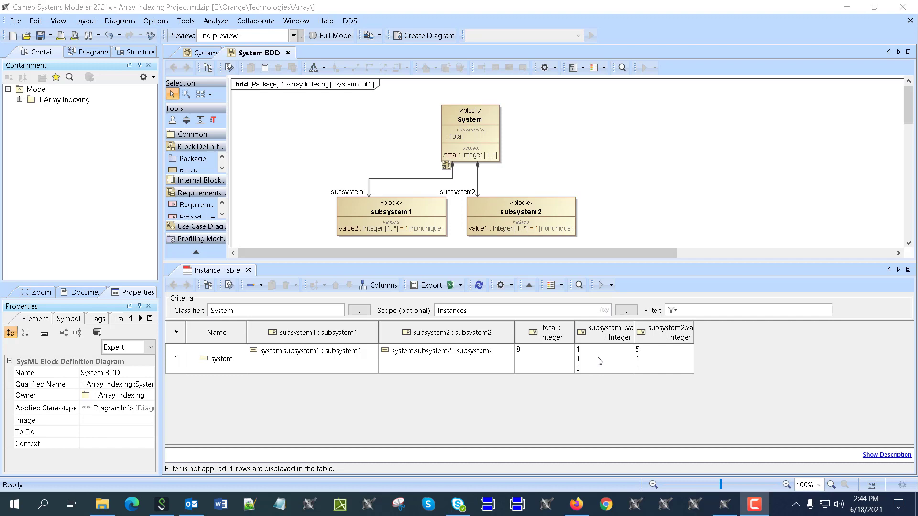
mouse_move(449, 142)
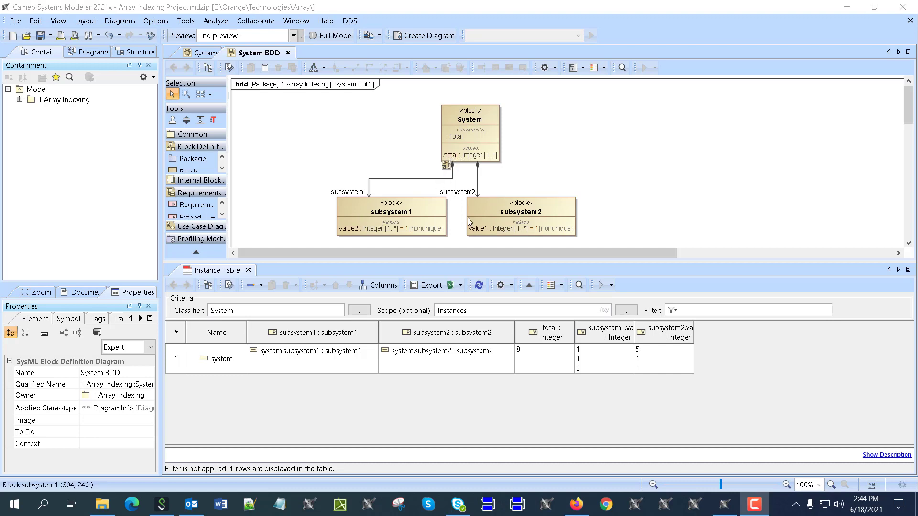
mouse_move(349, 240)
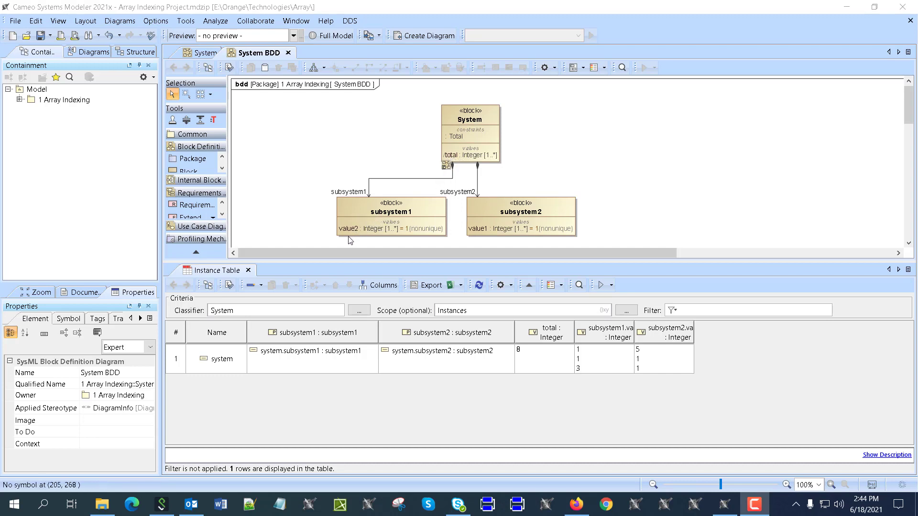
mouse_move(403, 233)
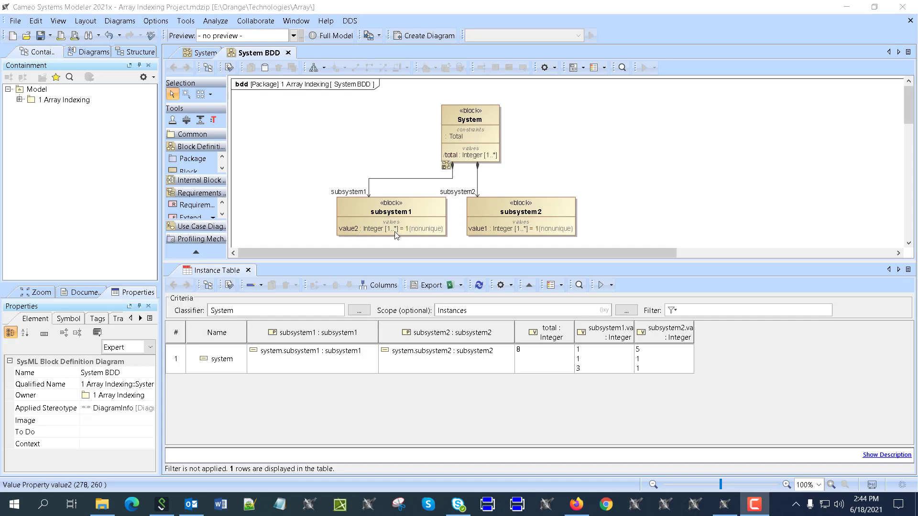
mouse_move(375, 221)
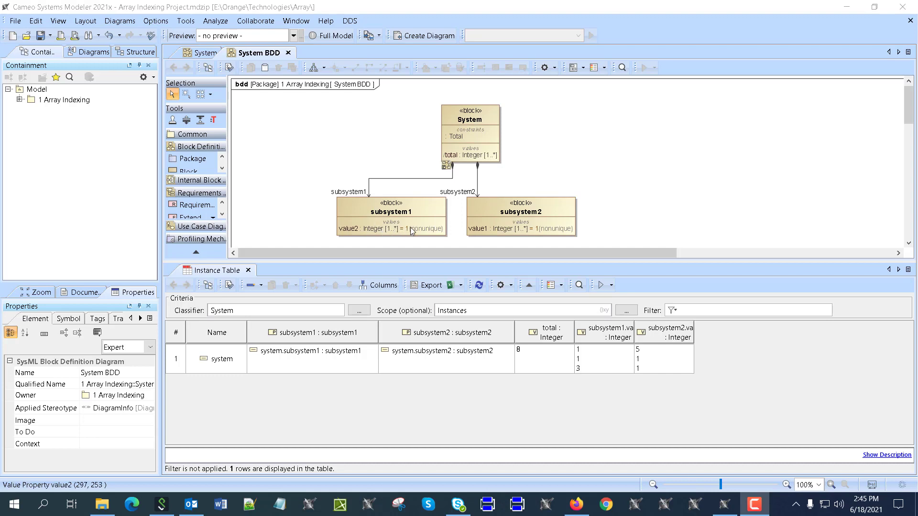
mouse_move(525, 239)
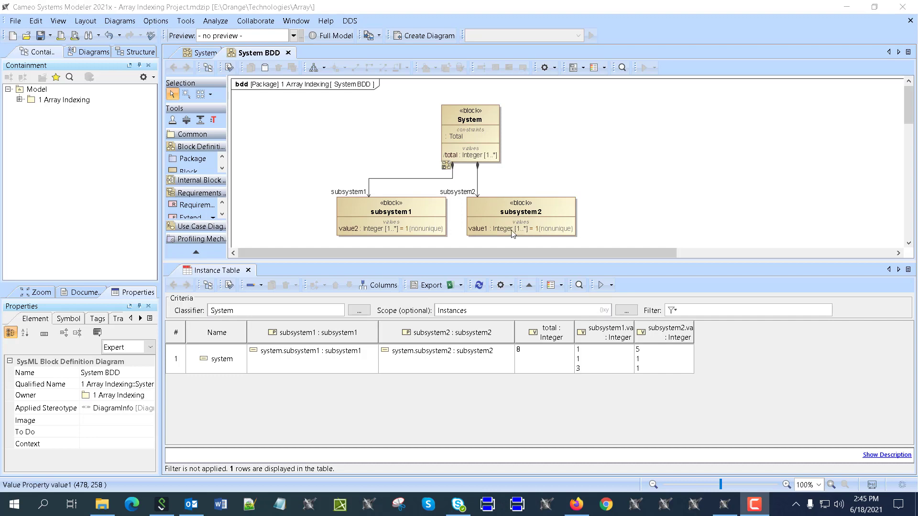
mouse_move(520, 233)
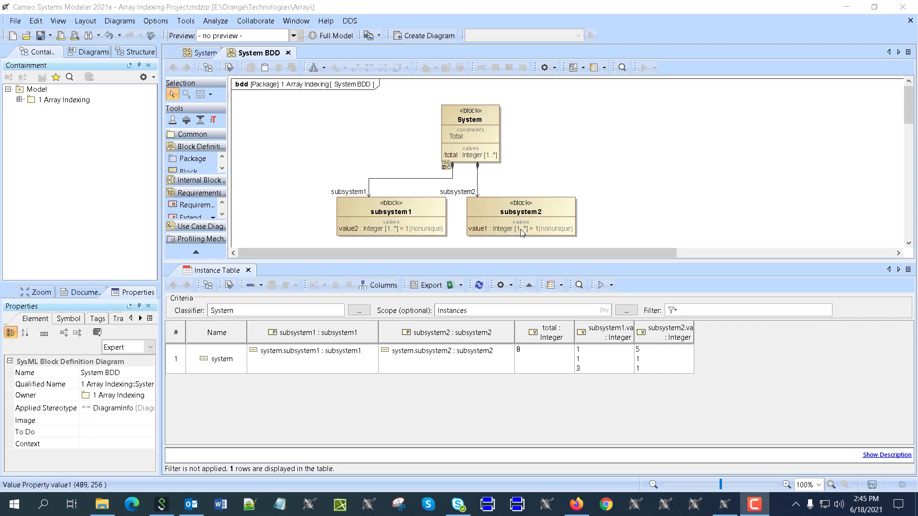
mouse_move(532, 233)
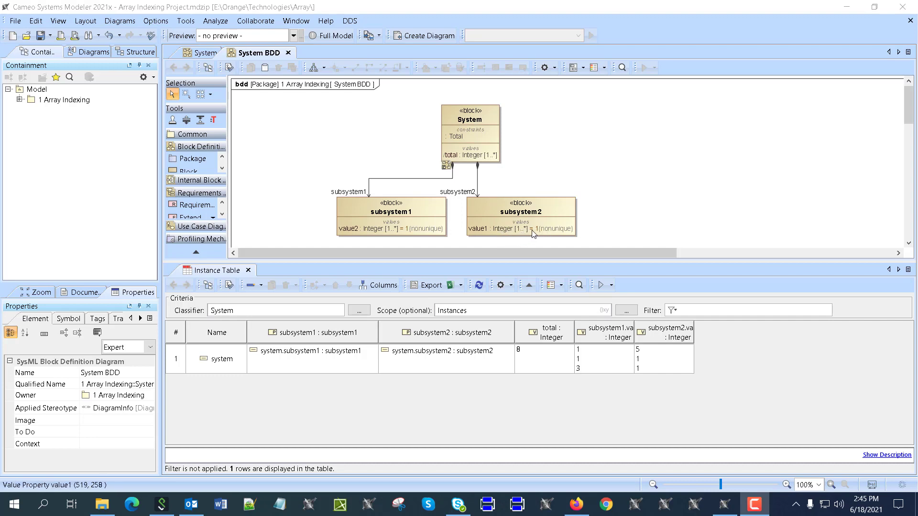
Review the specification of value2 inside subsystem1
left_click(350, 229)
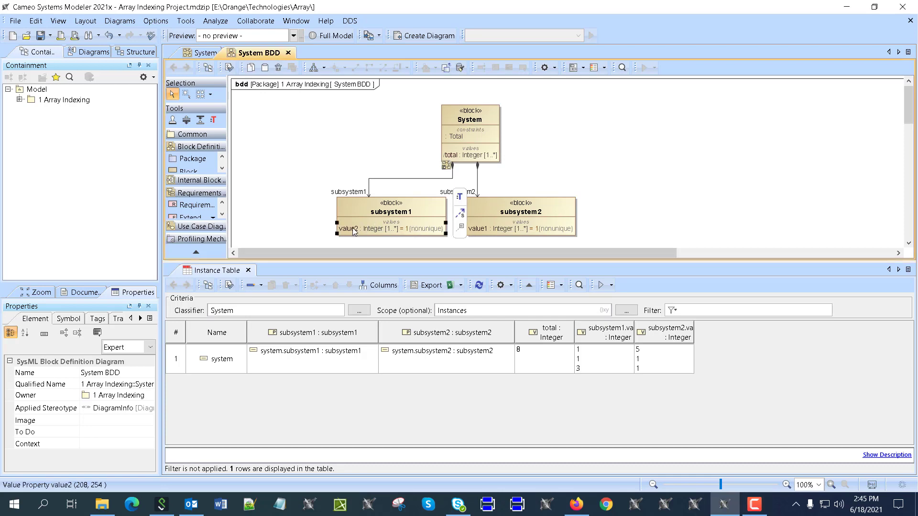
double_click(350, 228)
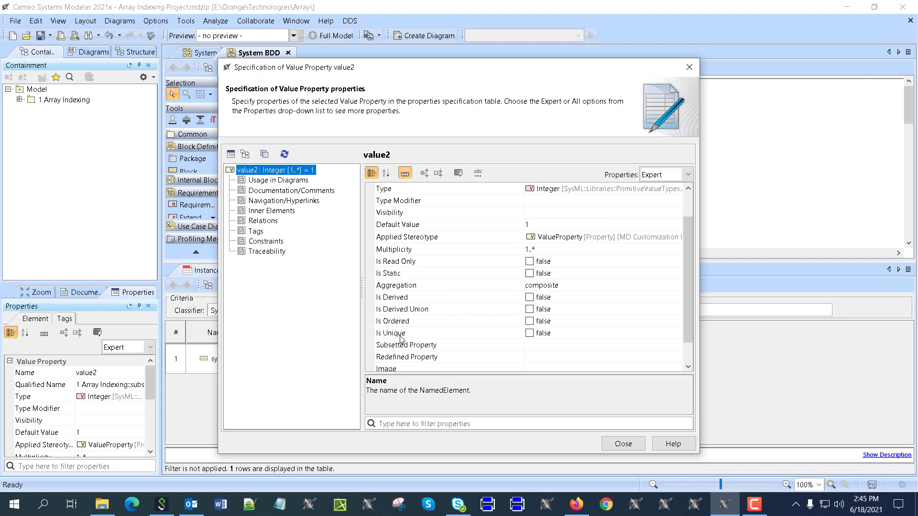
left_click(622, 443)
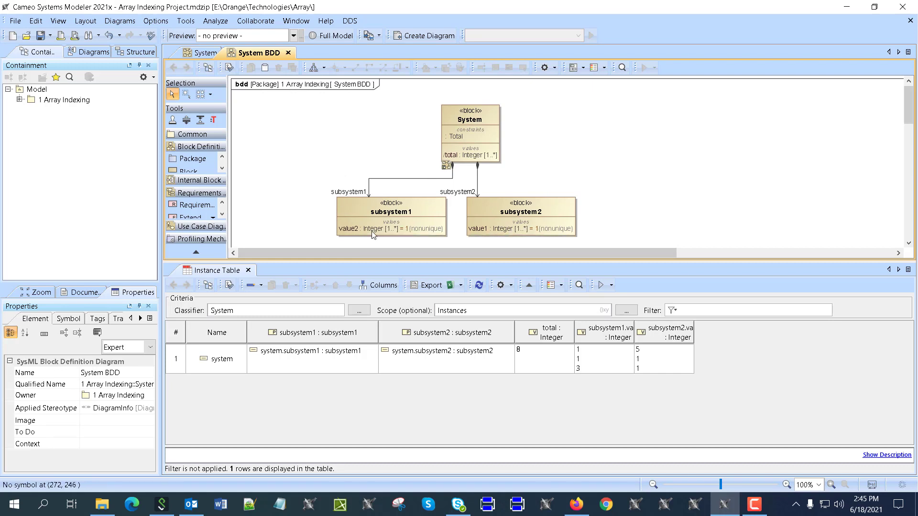
Simulate the System block and expand subsystem1's value2 in the Variables tab
left_click(468, 119)
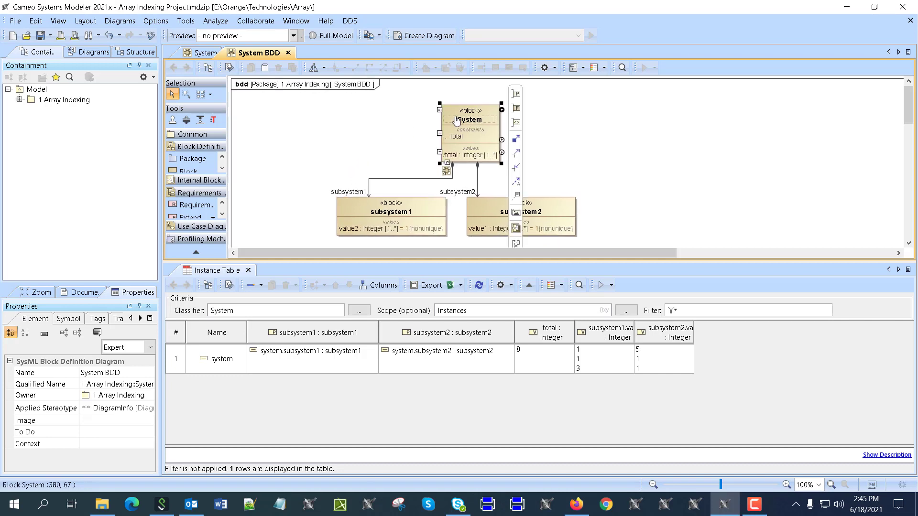
left_click(468, 119)
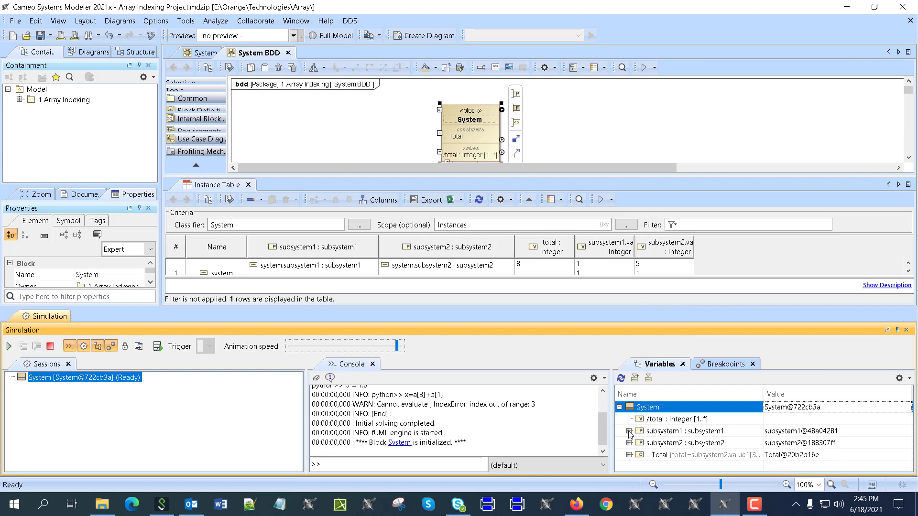
left_click(628, 431)
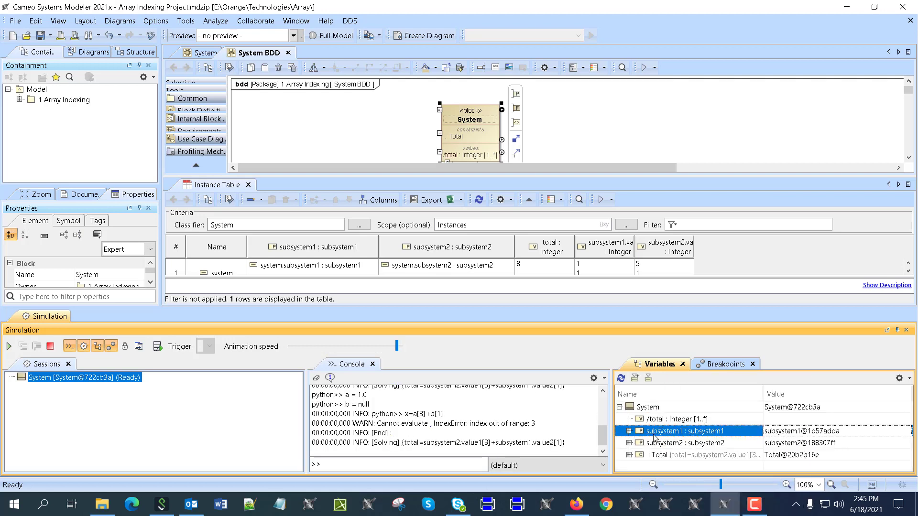
left_click(628, 420)
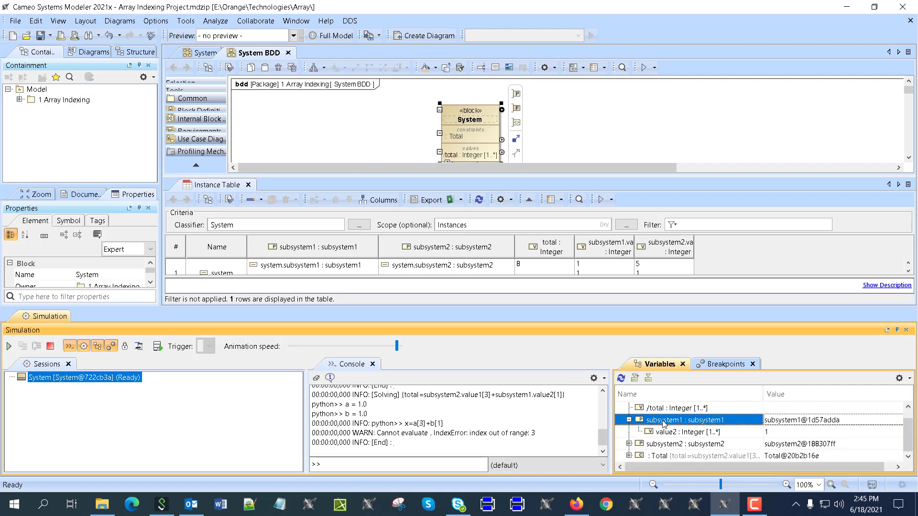
right_click(673, 419)
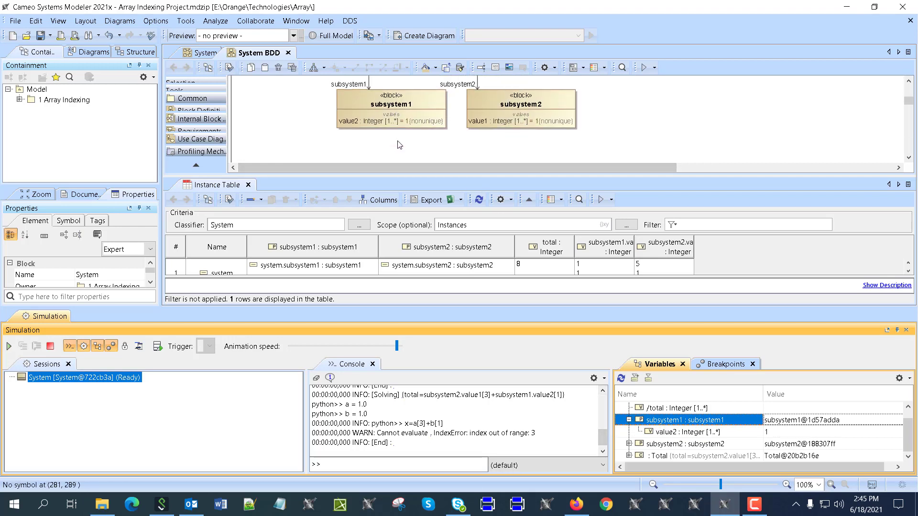
right_click(661, 420)
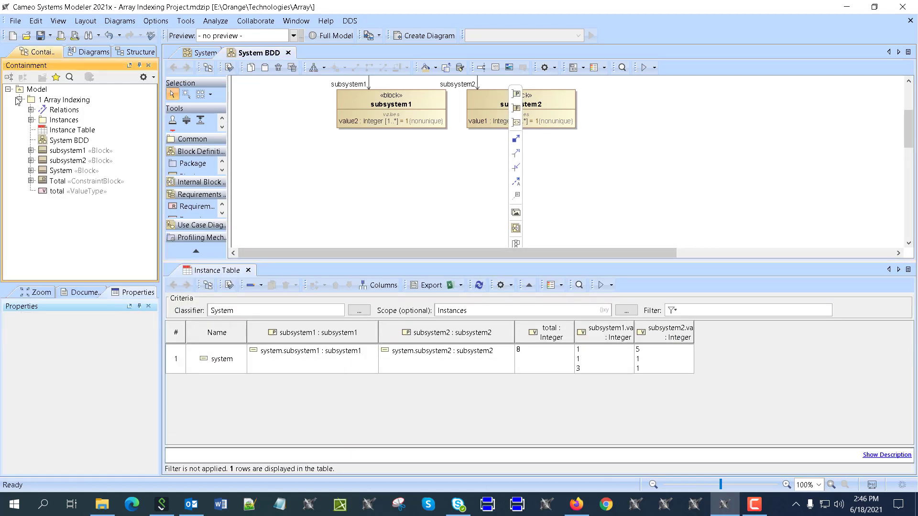
Set the system instance's total to 0 in the Instance Table and select it for simulation
left_click(32, 120)
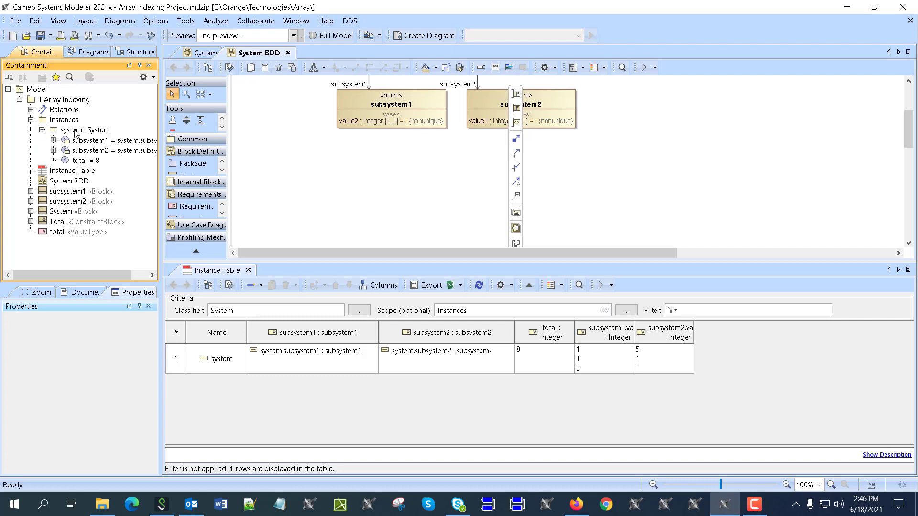
mouse_move(75, 172)
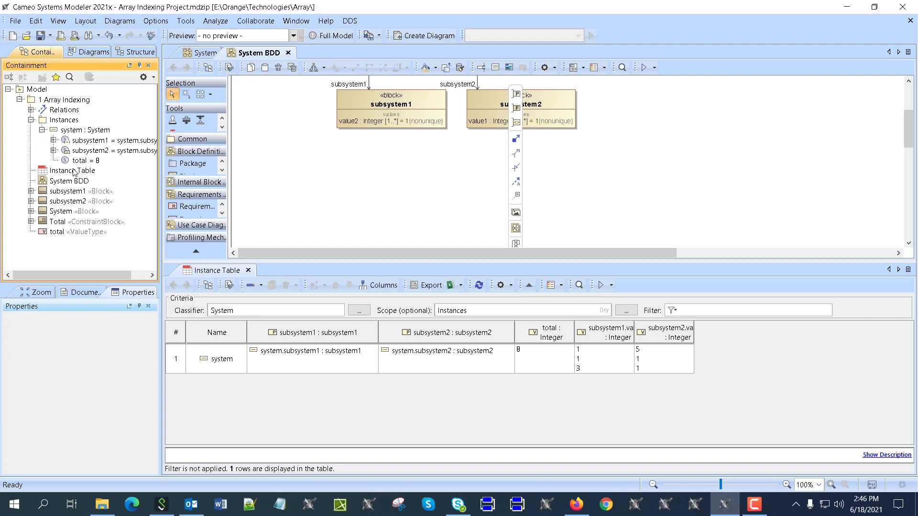
left_click(72, 170)
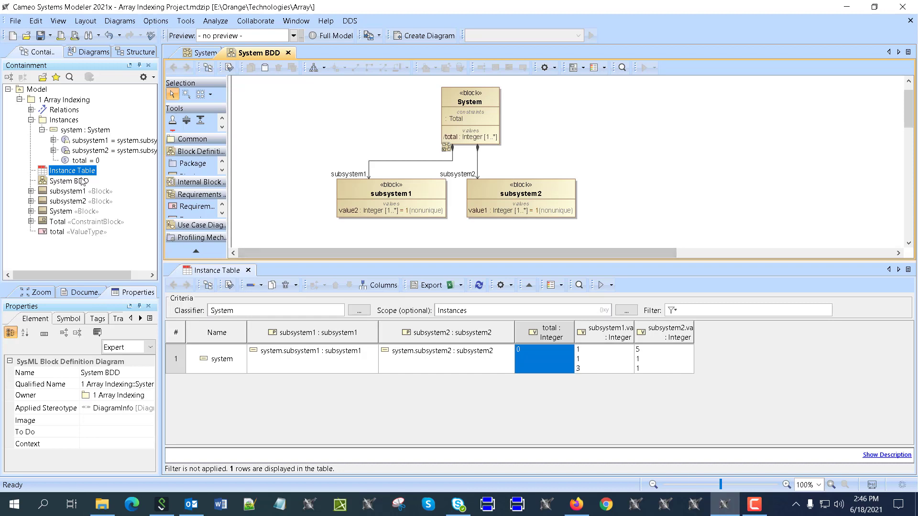
left_click(89, 129)
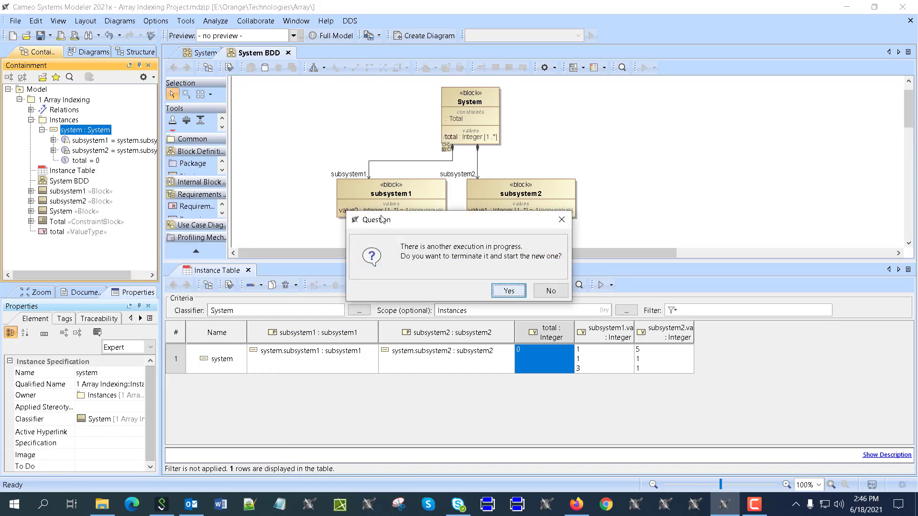
Restart the simulation on the system instance and set value2's fourth entry to 5
left_click(506, 291)
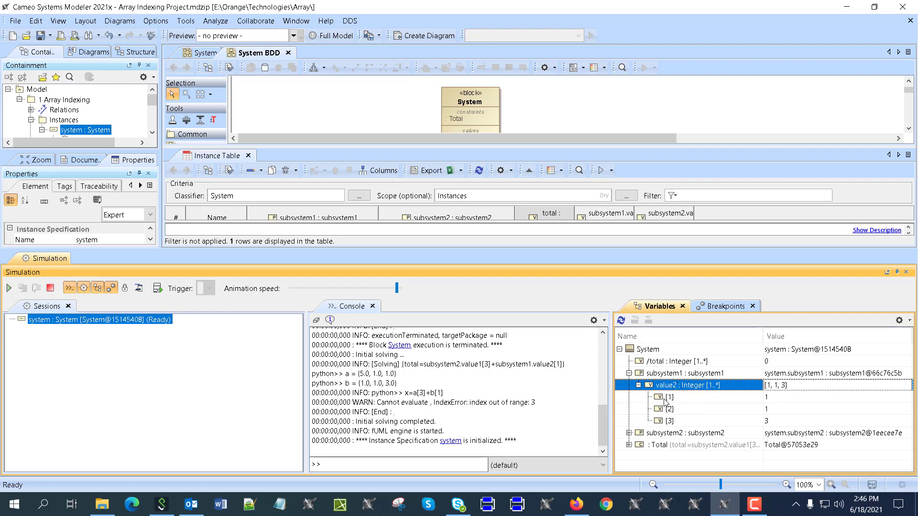
mouse_move(664, 402)
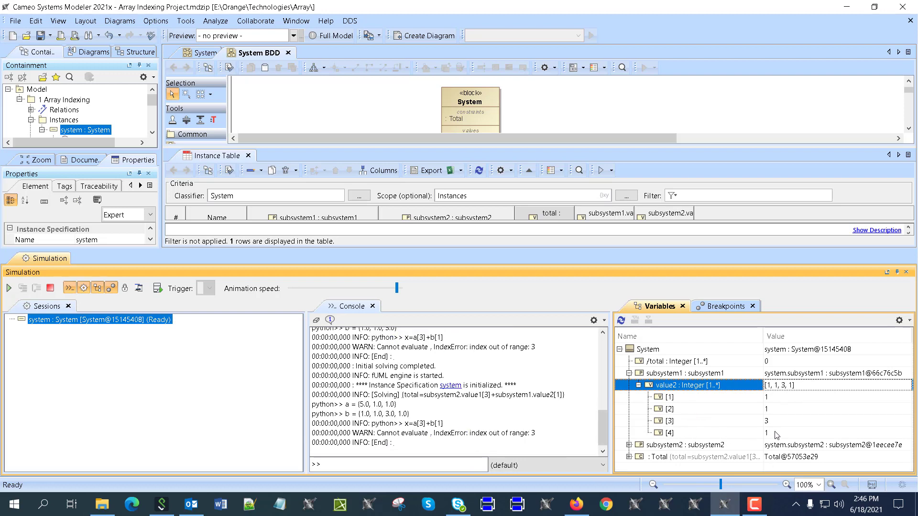
mouse_move(630, 450)
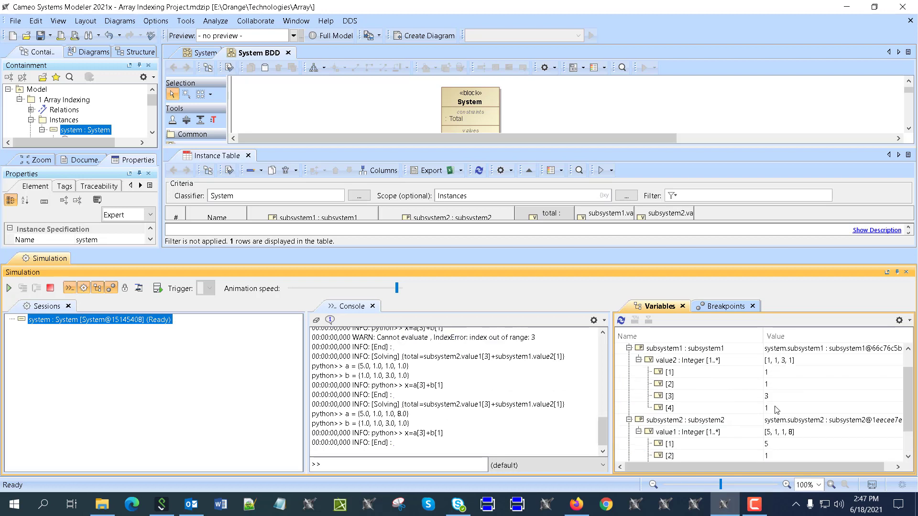
left_click(669, 383)
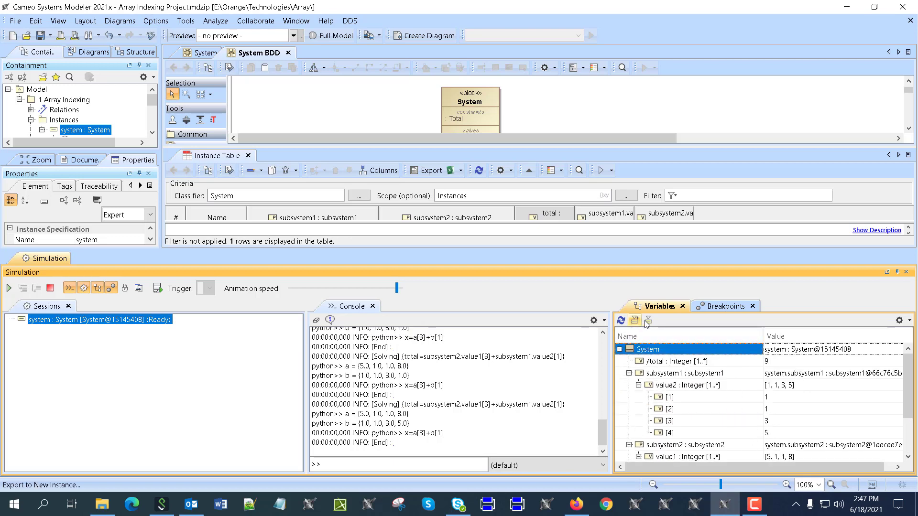
mouse_move(647, 320)
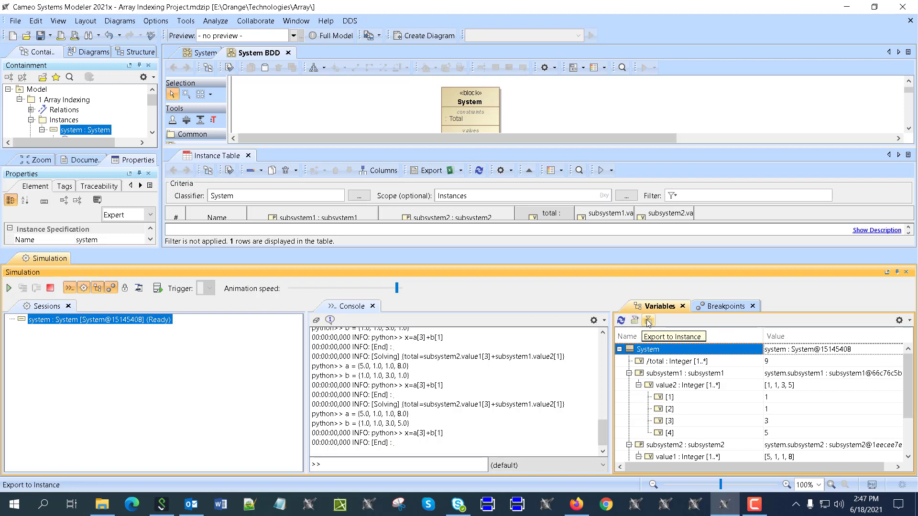
left_click(647, 320)
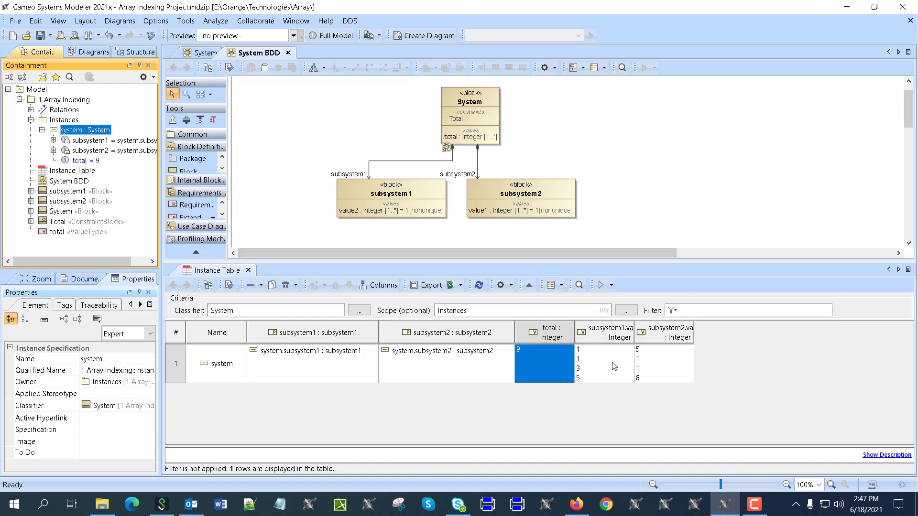
mouse_move(597, 365)
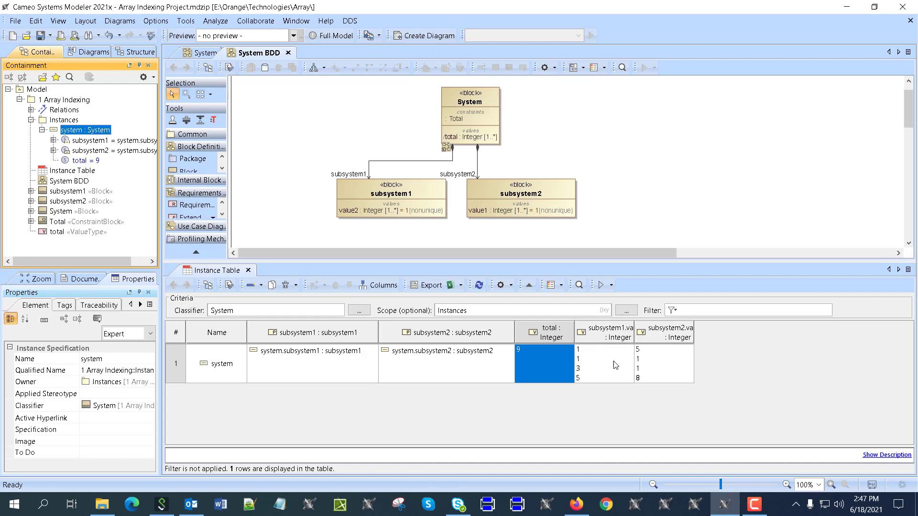
mouse_move(621, 370)
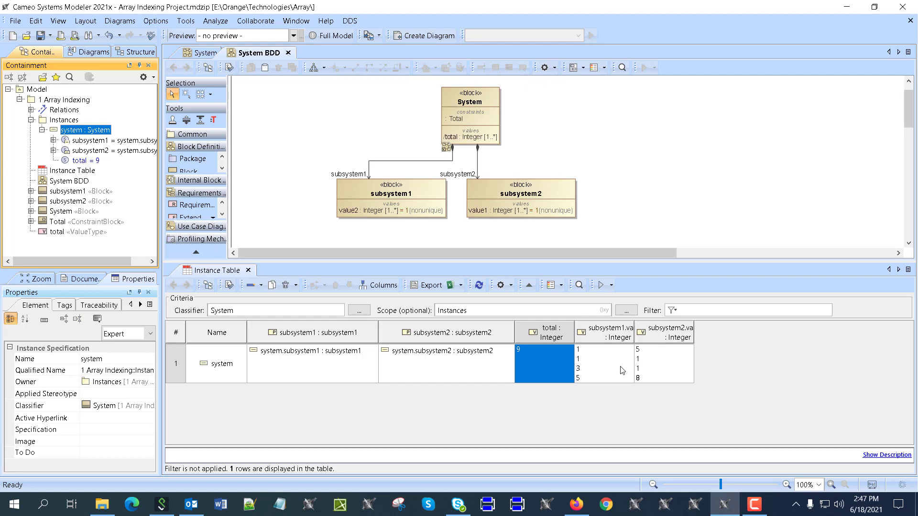
mouse_move(625, 129)
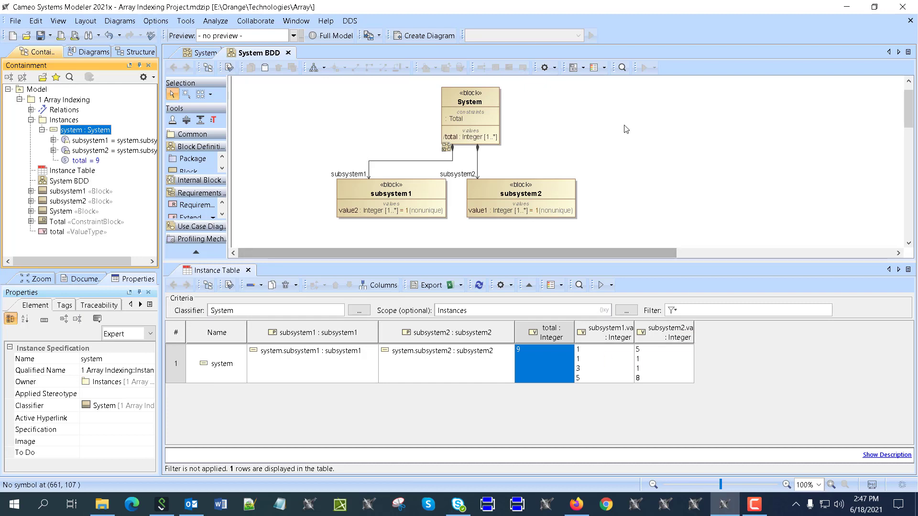
mouse_move(493, 97)
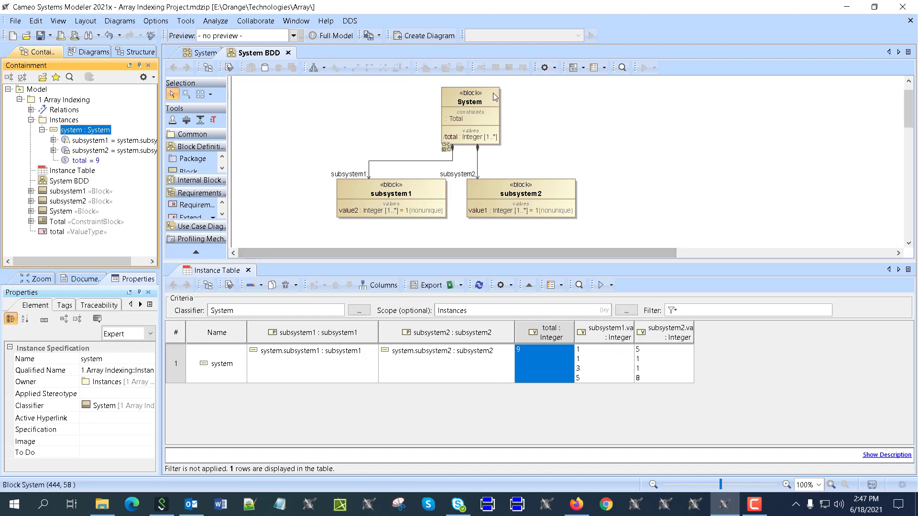
Check the System block's properties, then return to the System parametric diagram
left_click(206, 52)
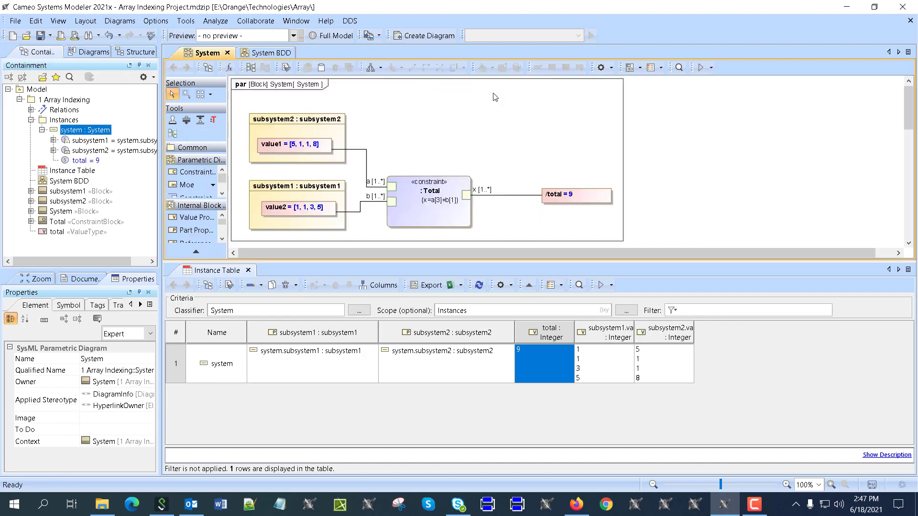
mouse_move(194, 279)
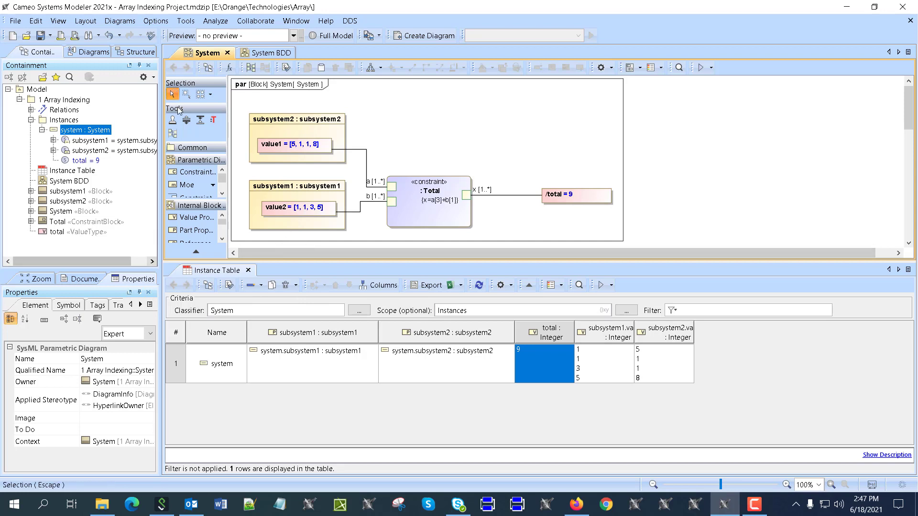
left_click(259, 52)
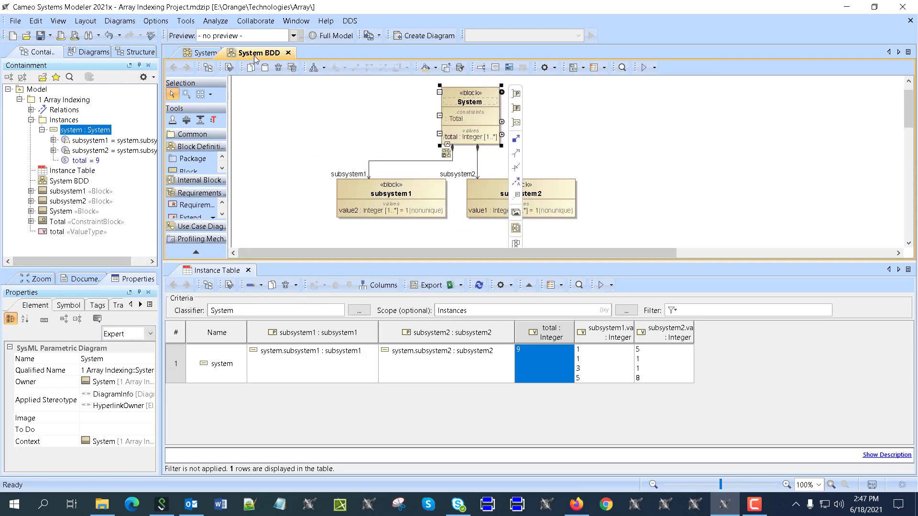
left_click(457, 118)
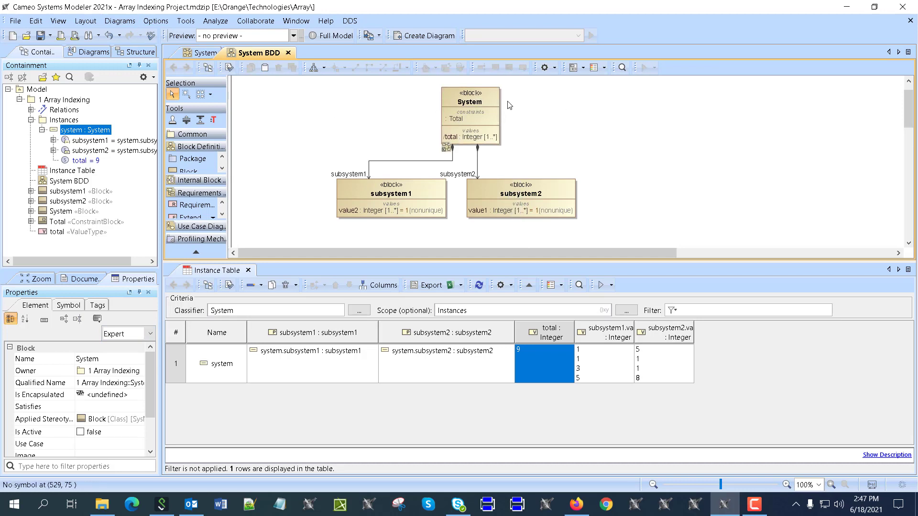
left_click(205, 52)
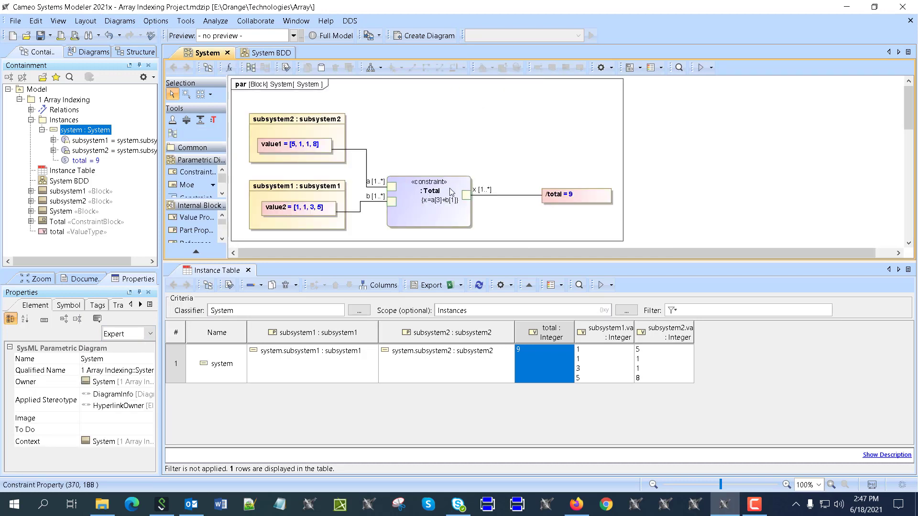
Inspect the Total constraint x=a[3]+b[1] options and its Python language setting
right_click(430, 198)
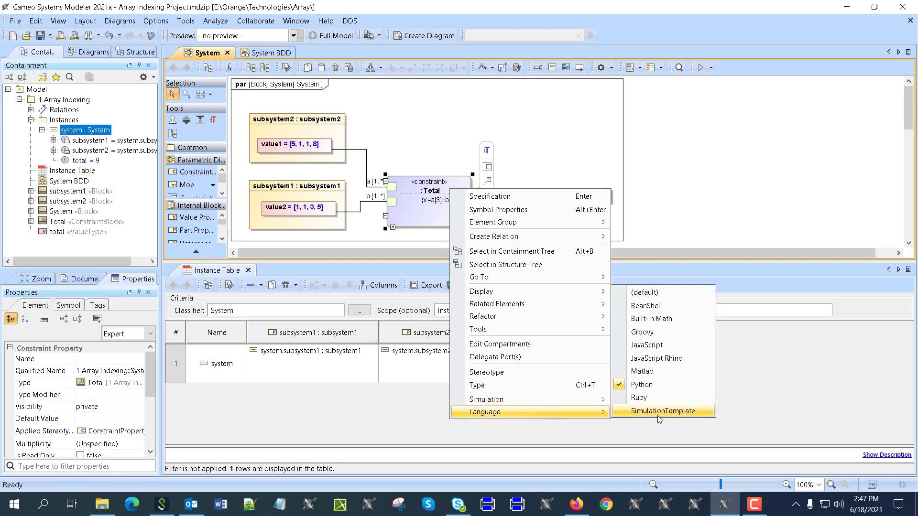
left_click(661, 411)
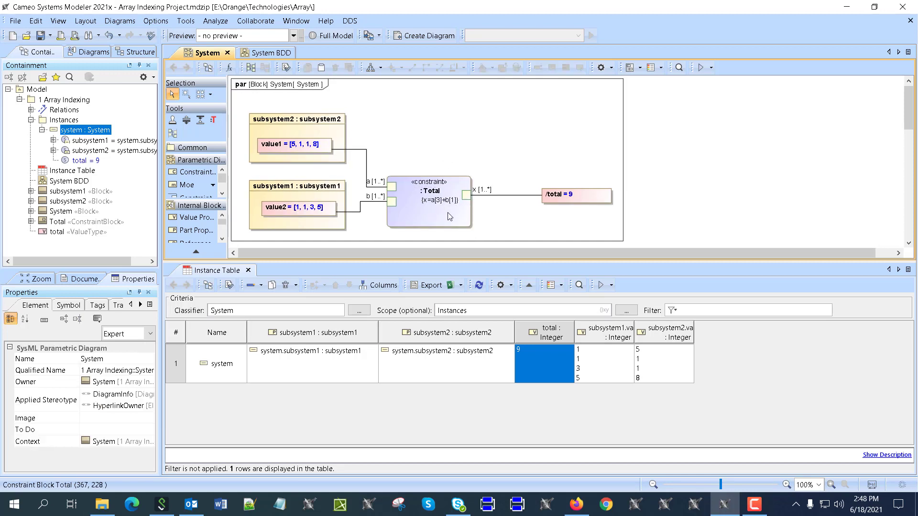
mouse_move(444, 214)
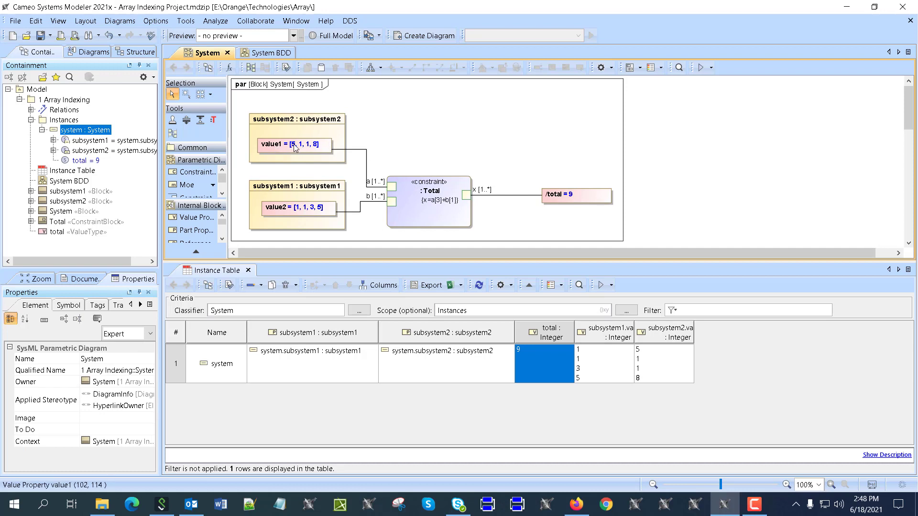
mouse_move(316, 146)
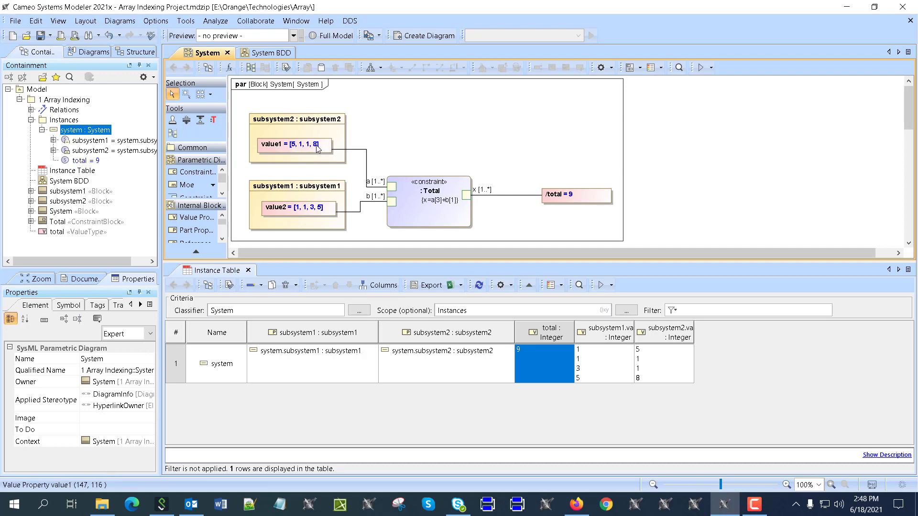
mouse_move(303, 204)
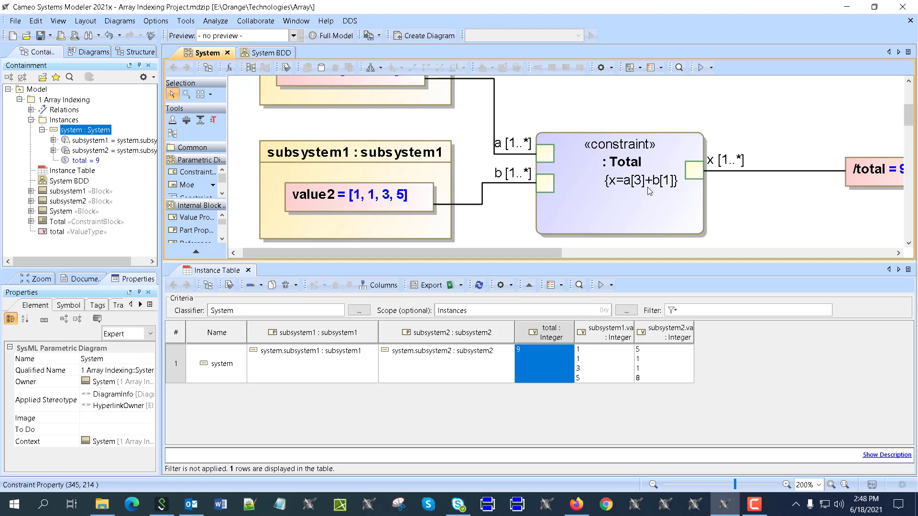
scroll("right", 3)
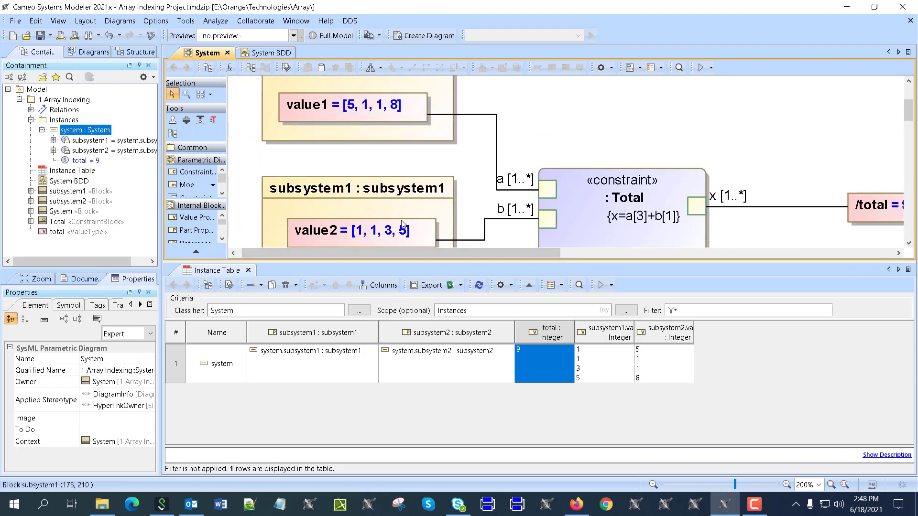
mouse_move(673, 221)
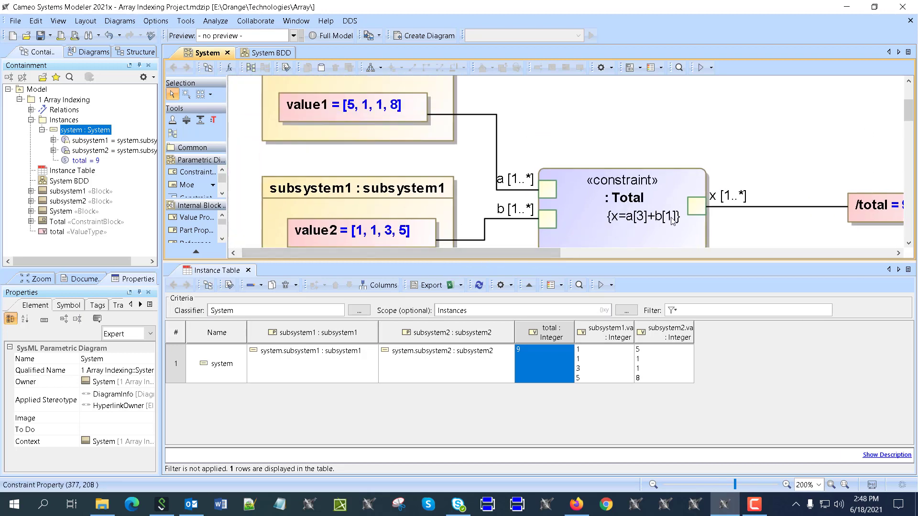
Change the constraint's b index to b[4] and run the parametric diagram simulation
left_click(626, 197)
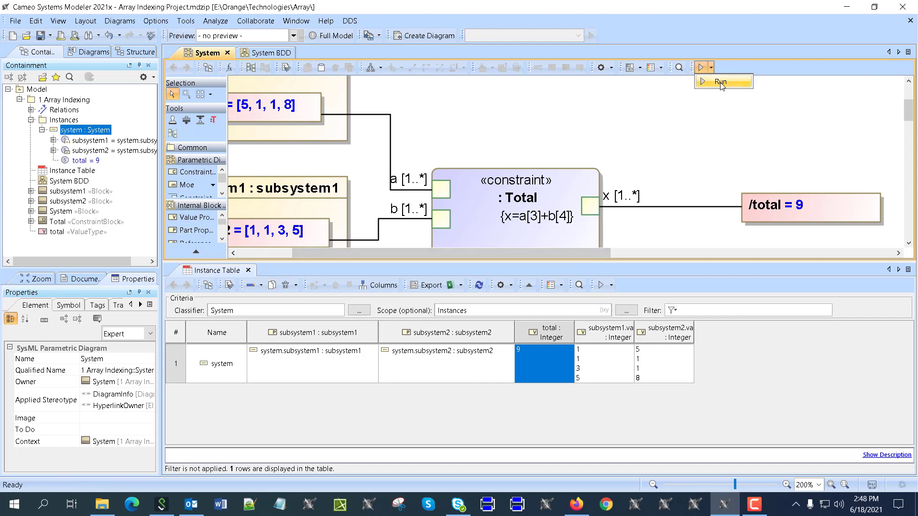
left_click(710, 82)
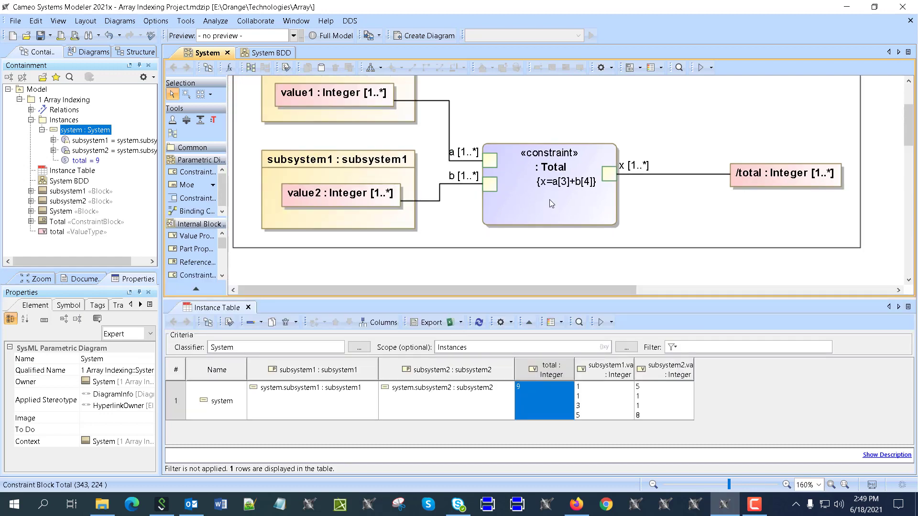
Bring the Instance Table with the system instance (total 9) into focus
left_click(75, 170)
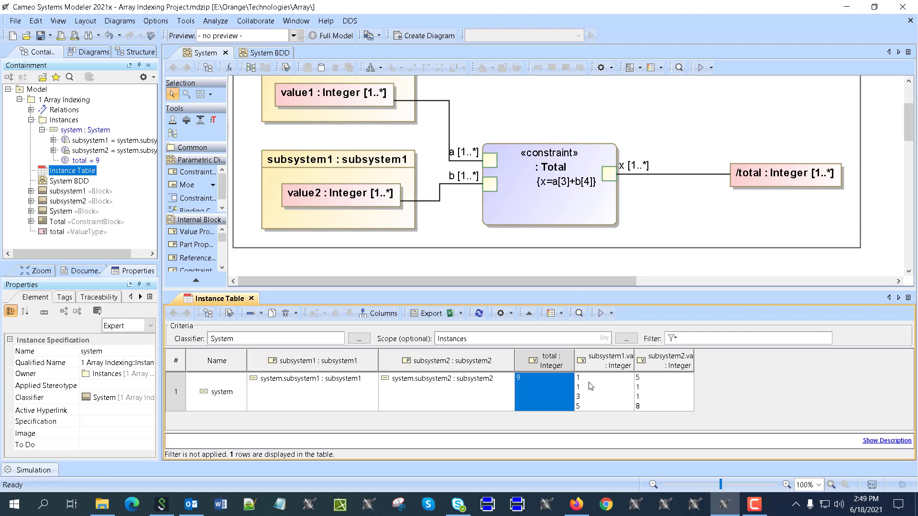
mouse_move(505, 186)
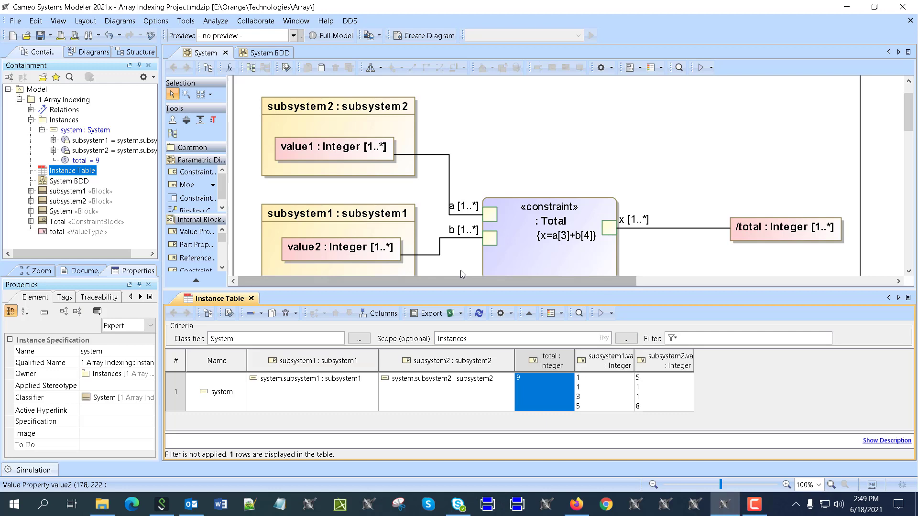
mouse_move(611, 400)
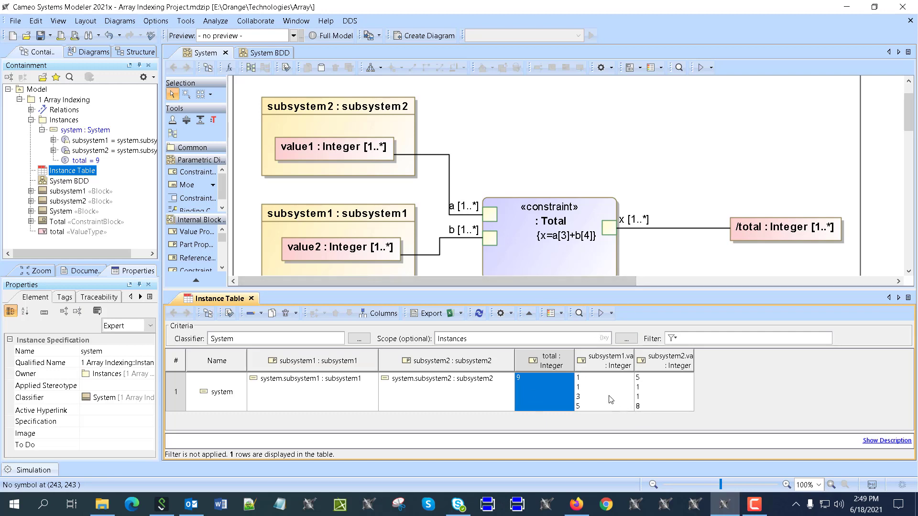
mouse_move(375, 195)
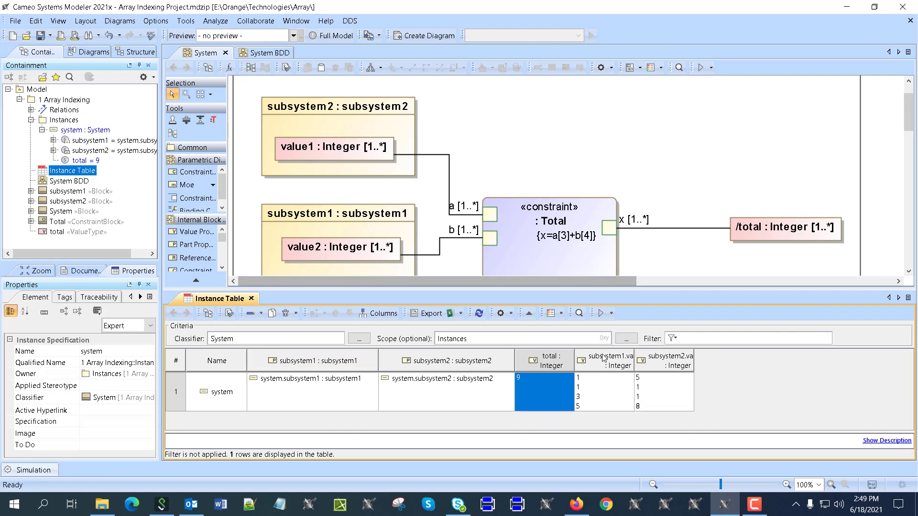
mouse_move(596, 408)
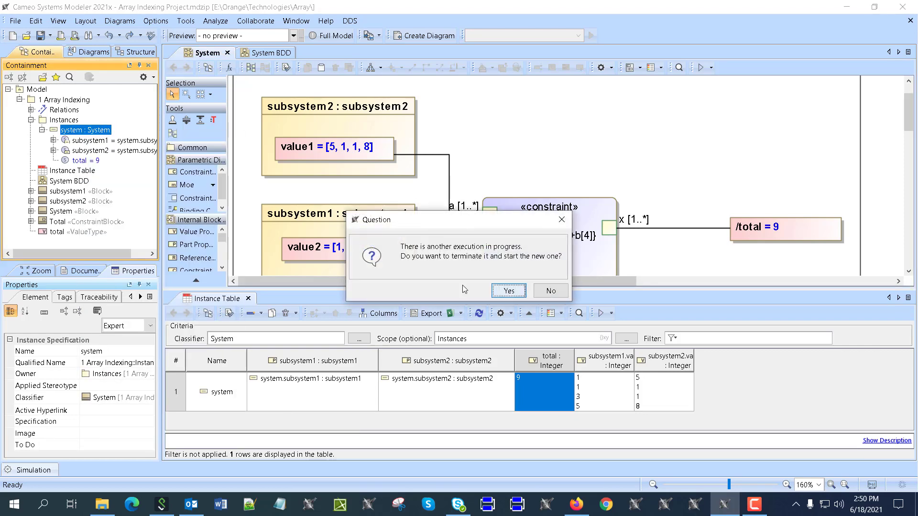
Terminate the running execution and rerun the System simulation with x=a[3]+b[4]
left_click(508, 291)
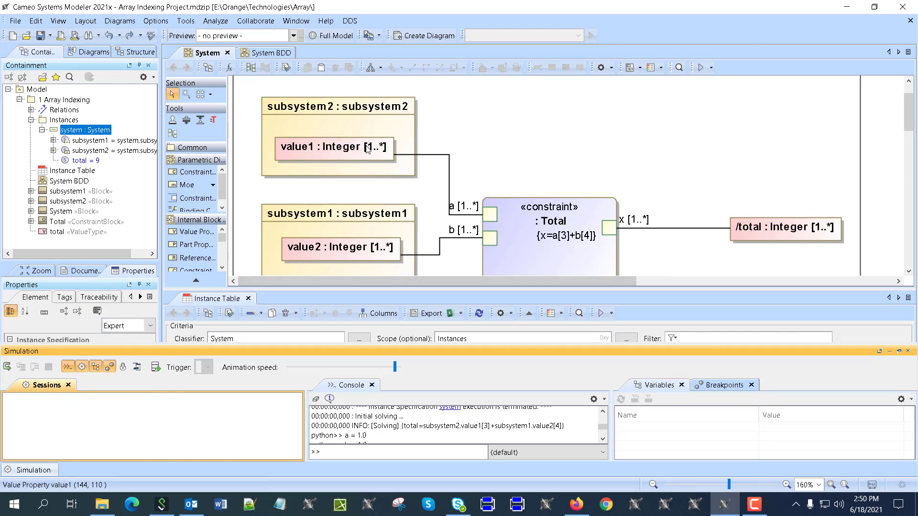
mouse_move(372, 254)
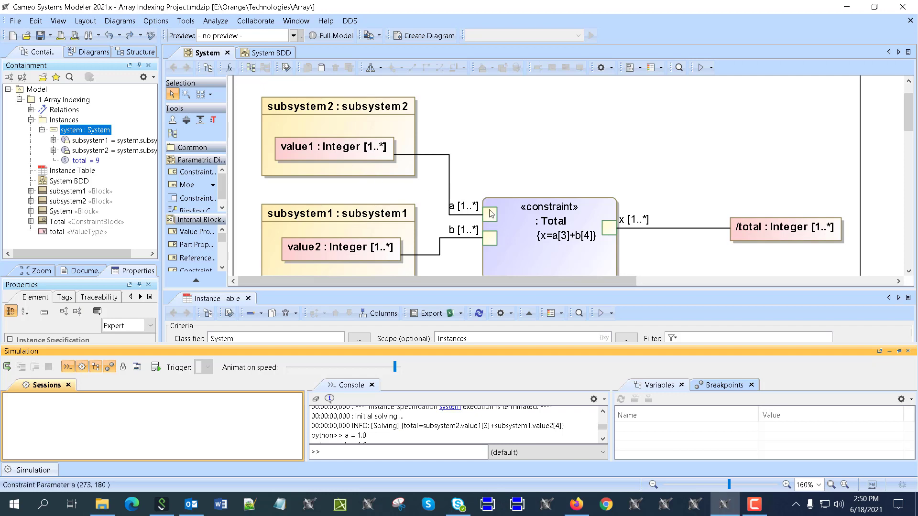
mouse_move(624, 232)
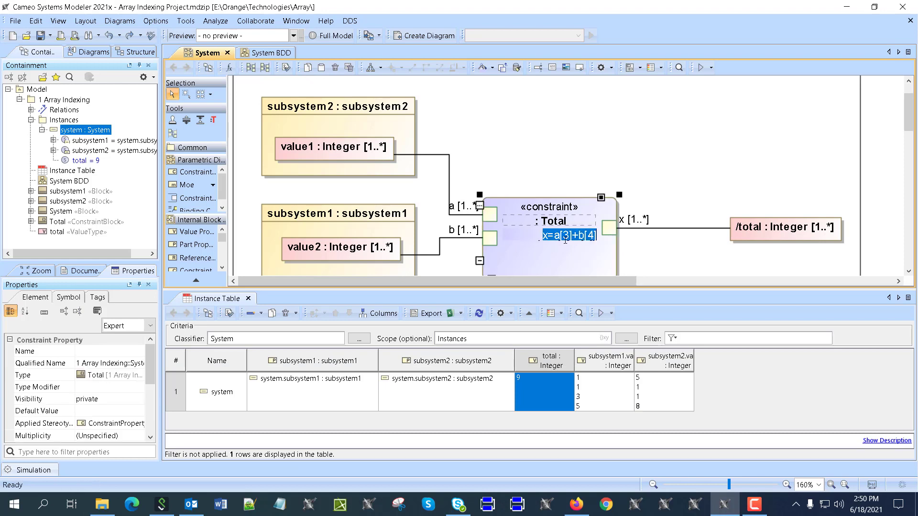
Rewrite the Total constraint as x=sum(a)+sum(b) and commit it
left_click(350, 152)
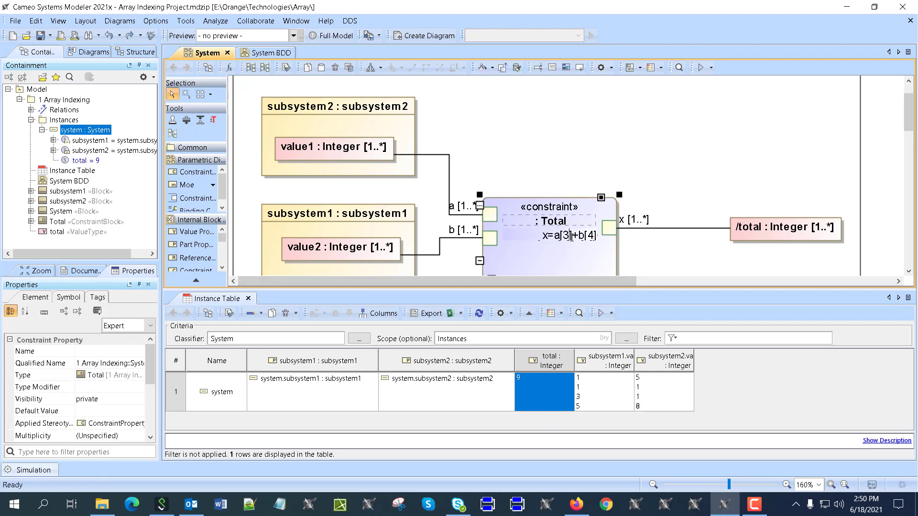
double_click(555, 233)
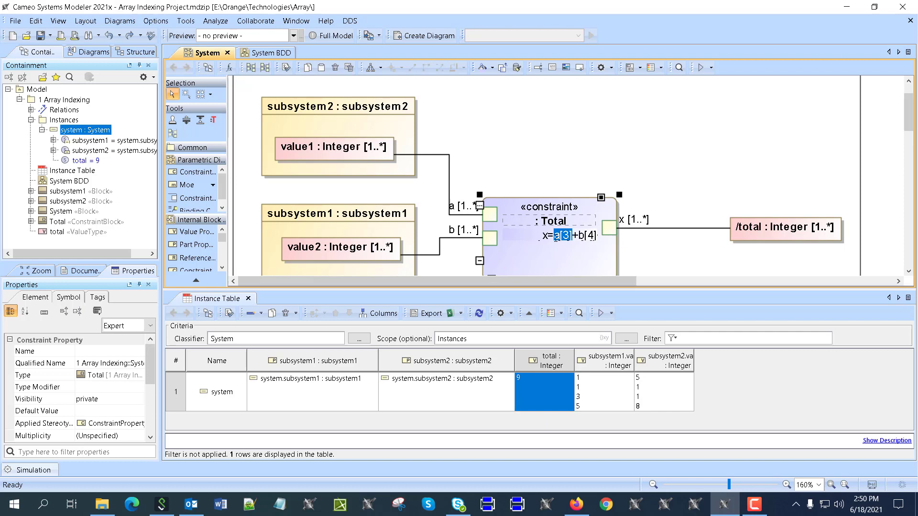
type("sum()")
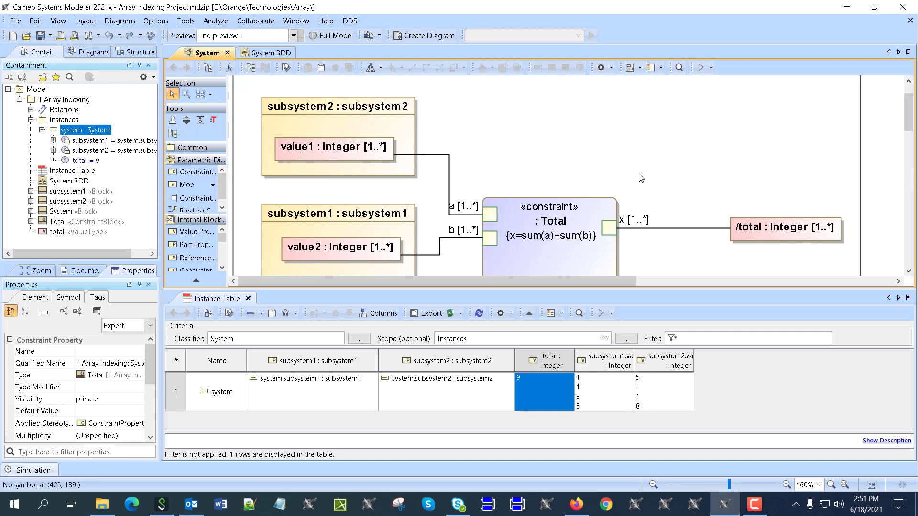
left_click(85, 129)
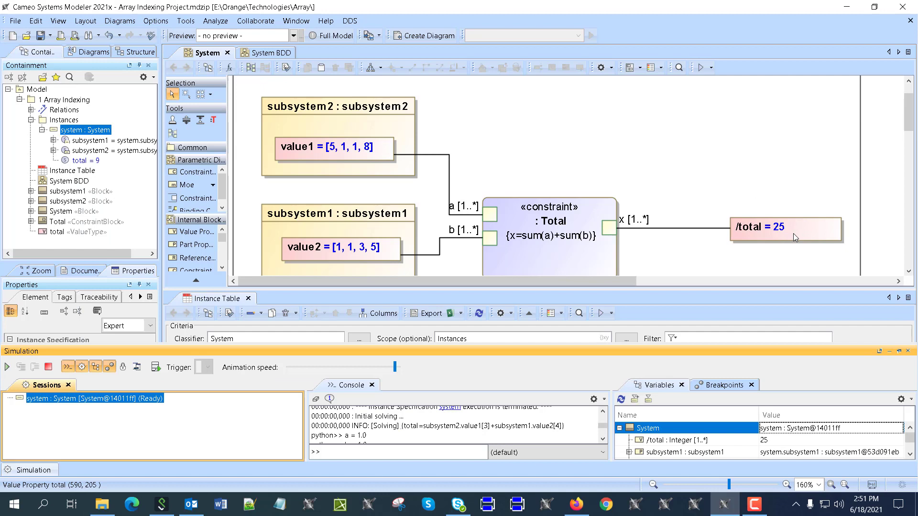
Close the finished simulation view showing total 25 and bring up the open-projects list
scroll("down", 3)
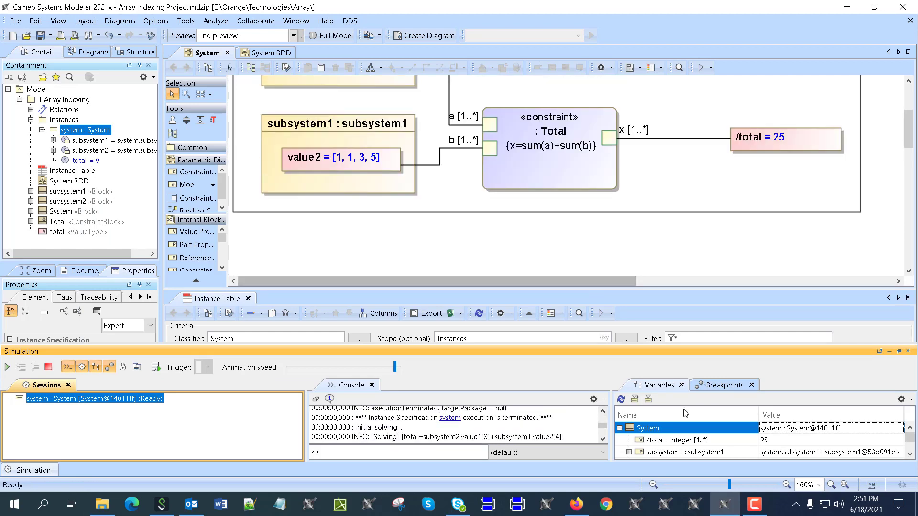
left_click(648, 399)
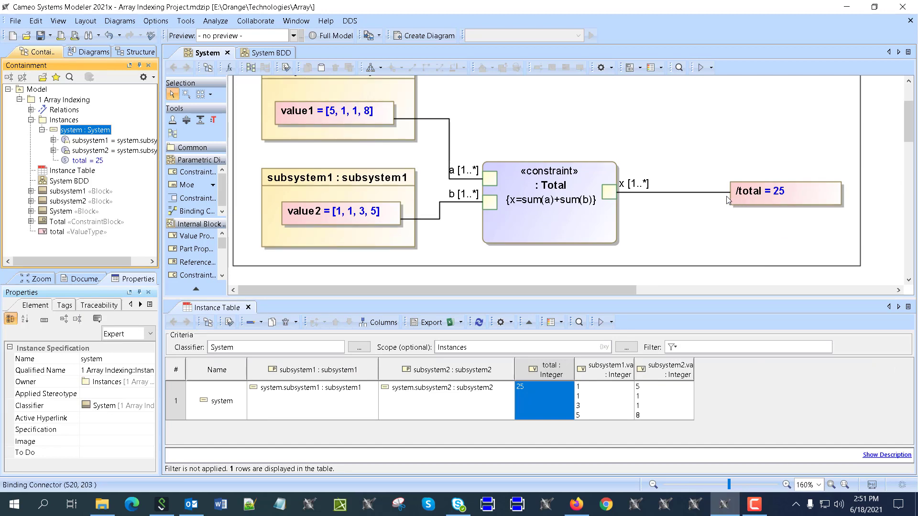
mouse_move(721, 201)
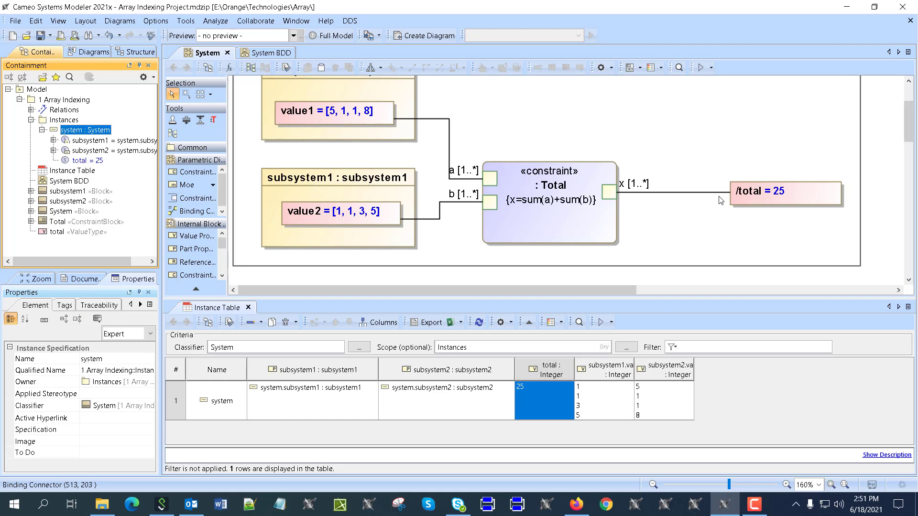
mouse_move(669, 210)
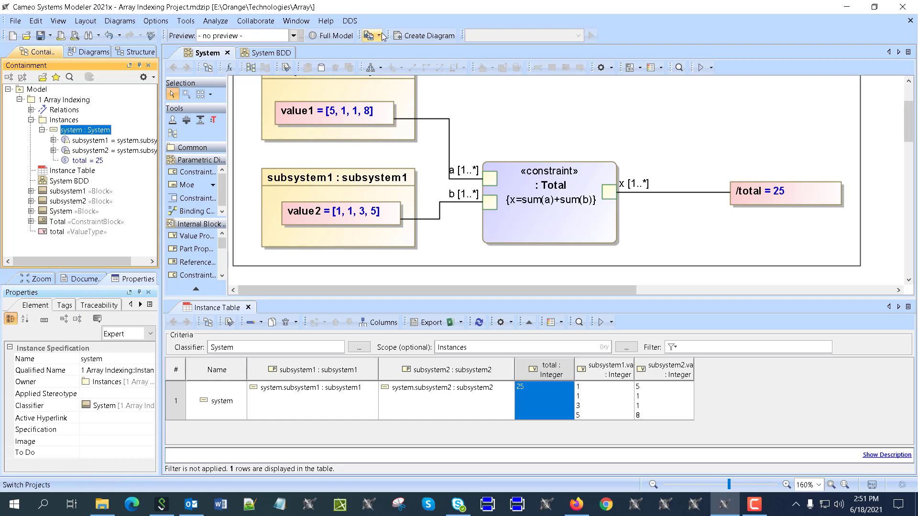
left_click(379, 35)
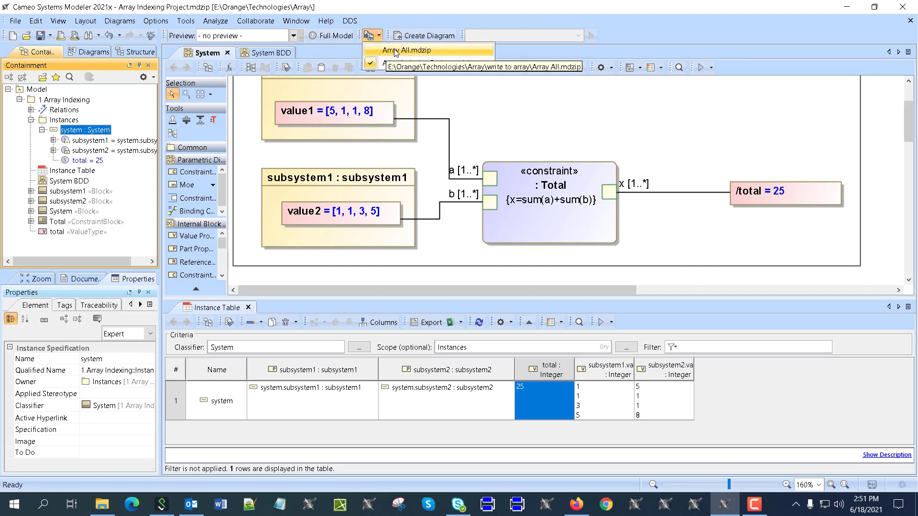
Switch to the Array All.mdzip project and expand its Activity package
left_click(414, 50)
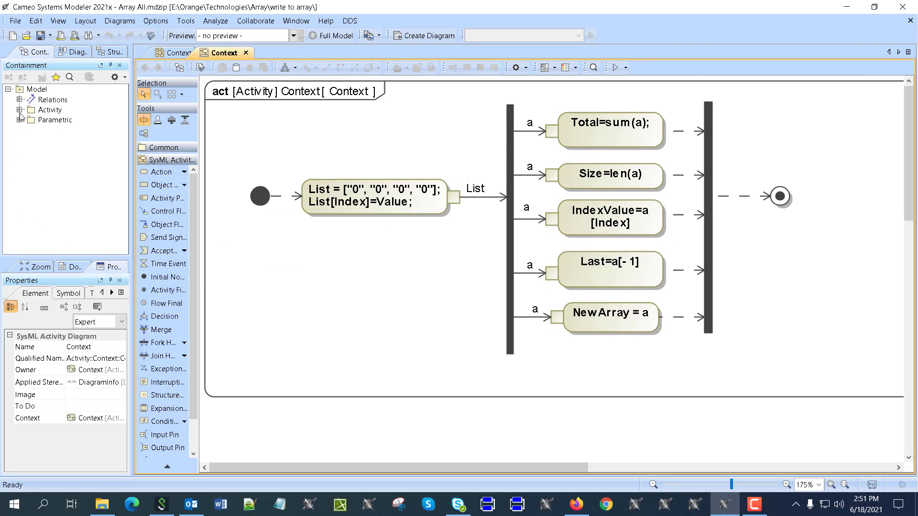
left_click(20, 109)
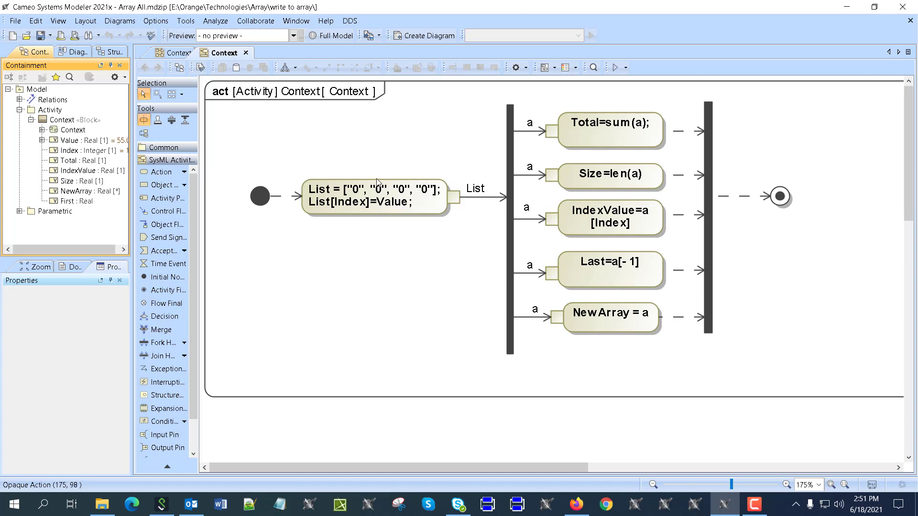
mouse_move(323, 213)
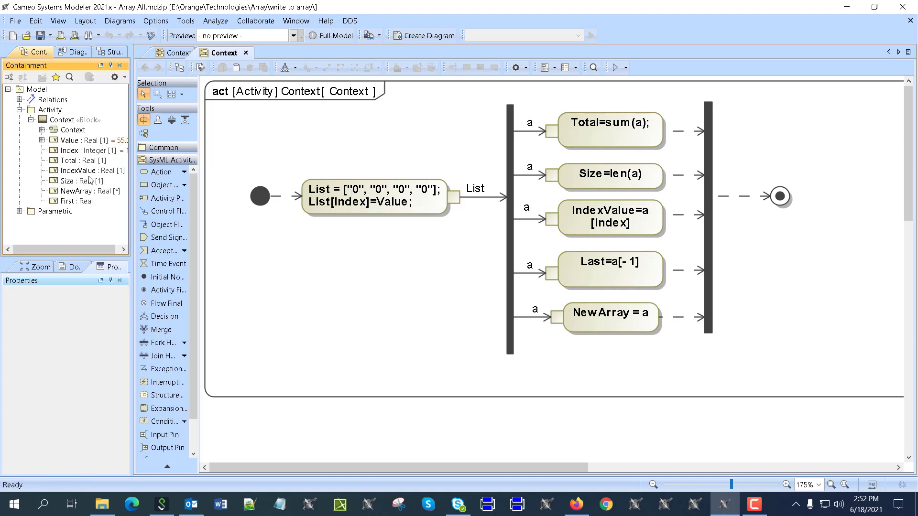
mouse_move(405, 196)
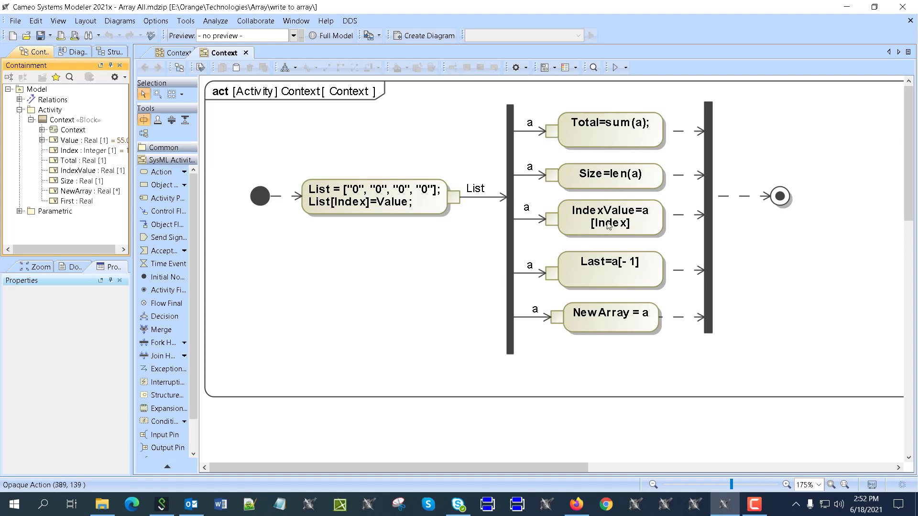
mouse_move(607, 230)
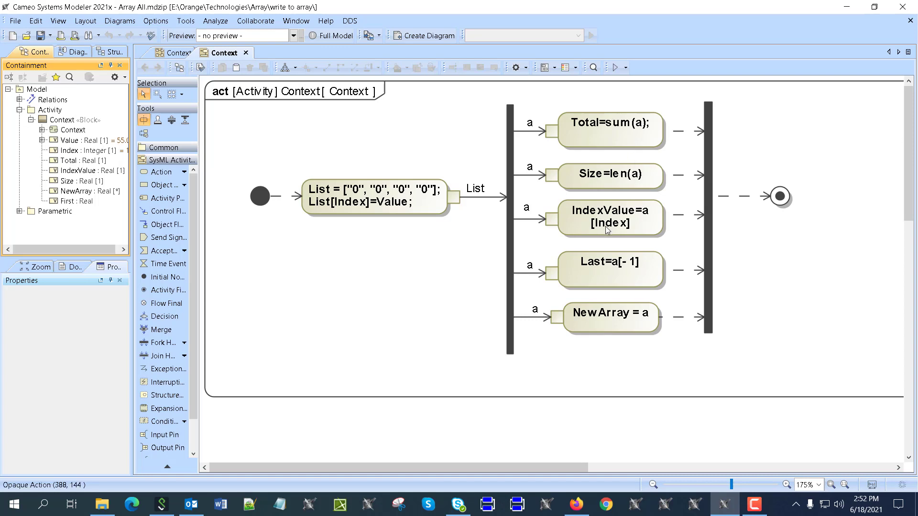
mouse_move(606, 213)
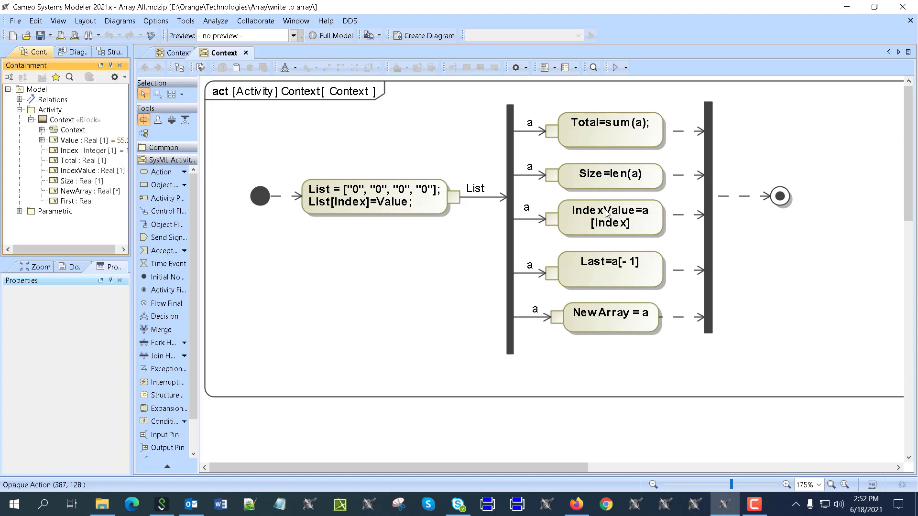
mouse_move(613, 230)
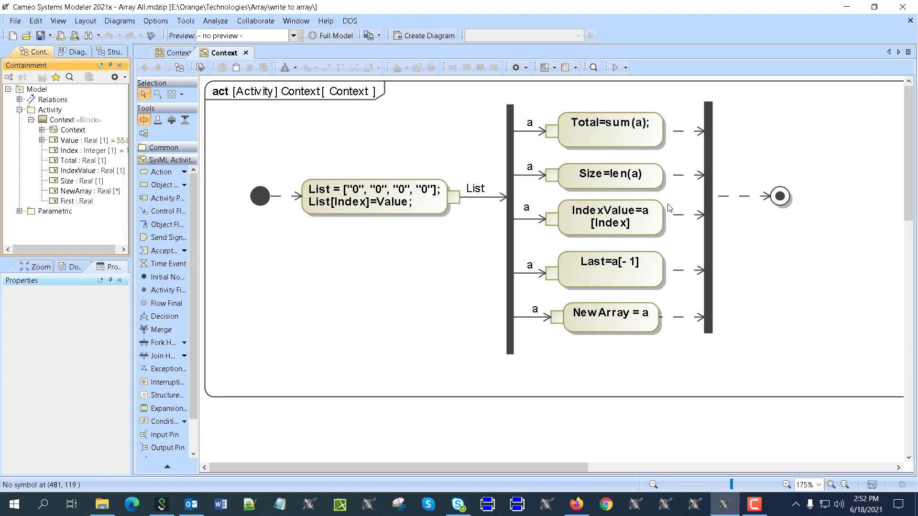
mouse_move(609, 262)
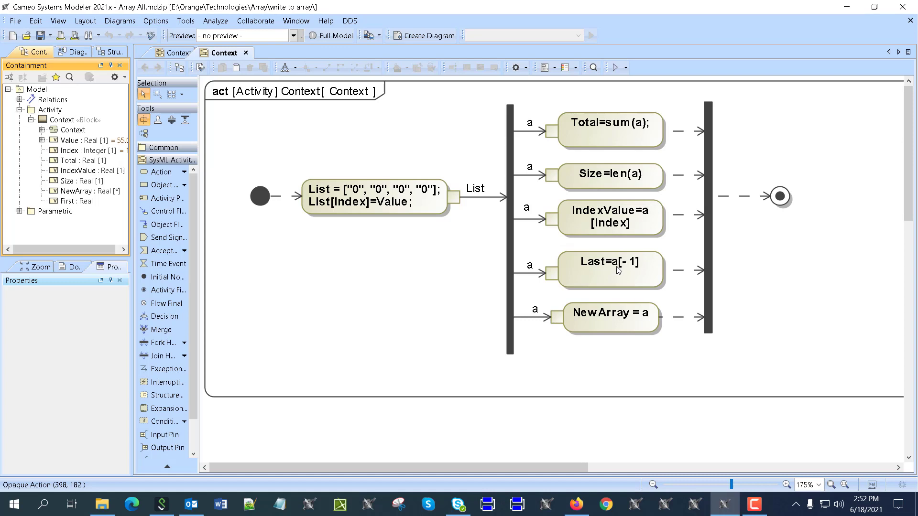
mouse_move(617, 317)
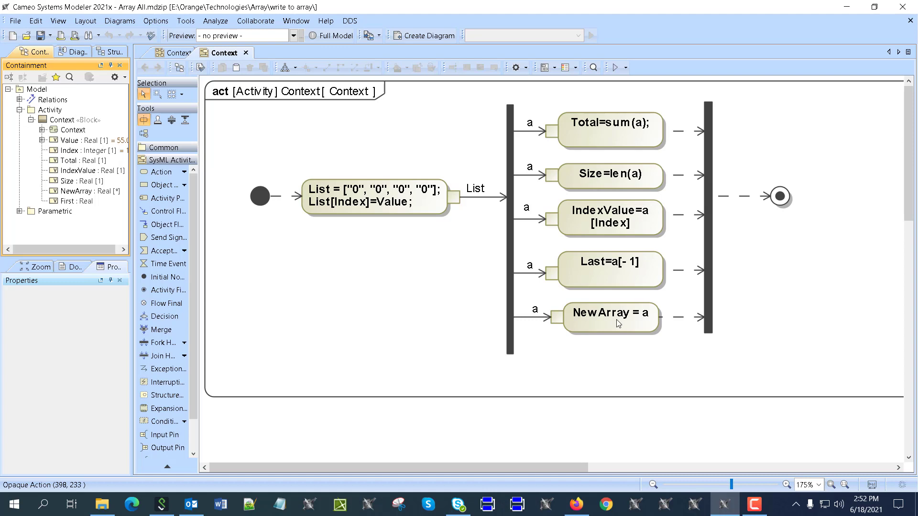
mouse_move(615, 141)
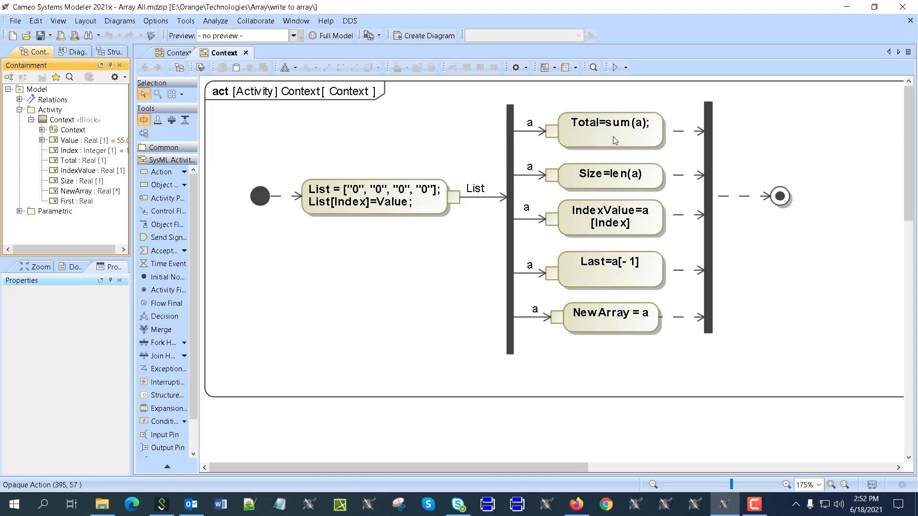
left_click(610, 129)
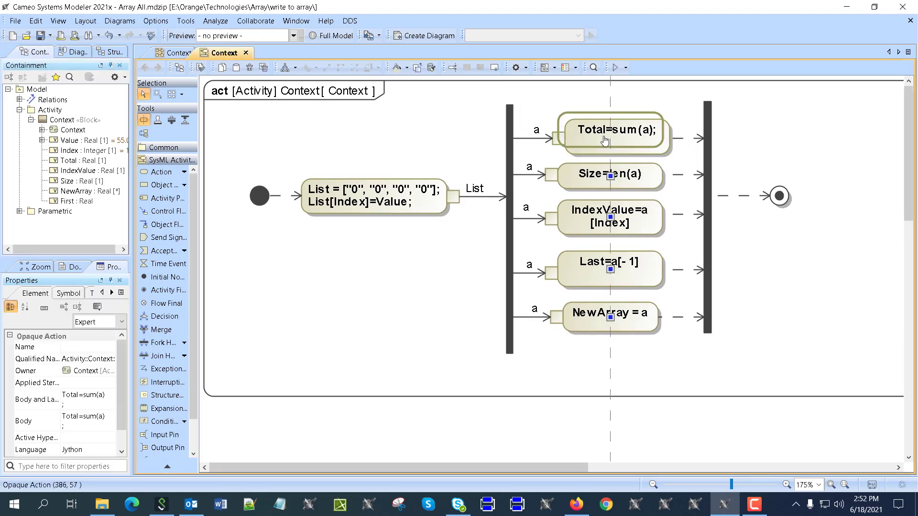
double_click(612, 129)
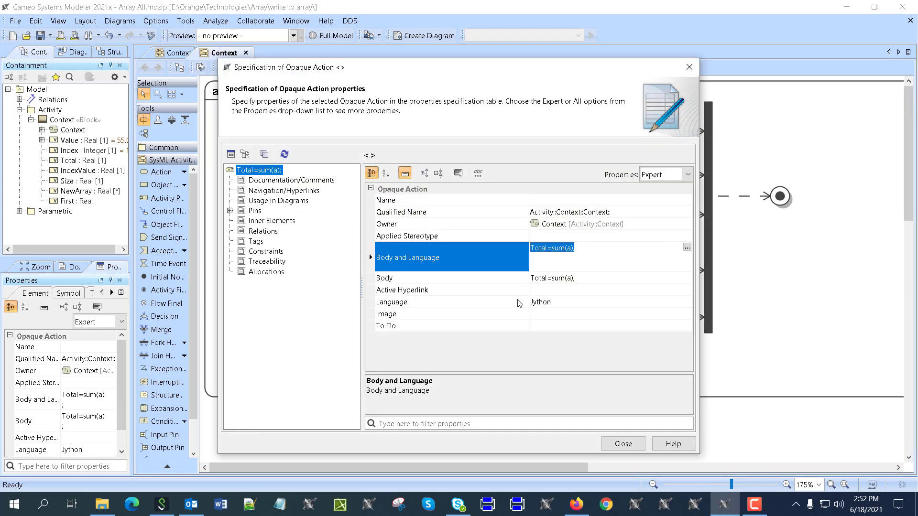
left_click(621, 443)
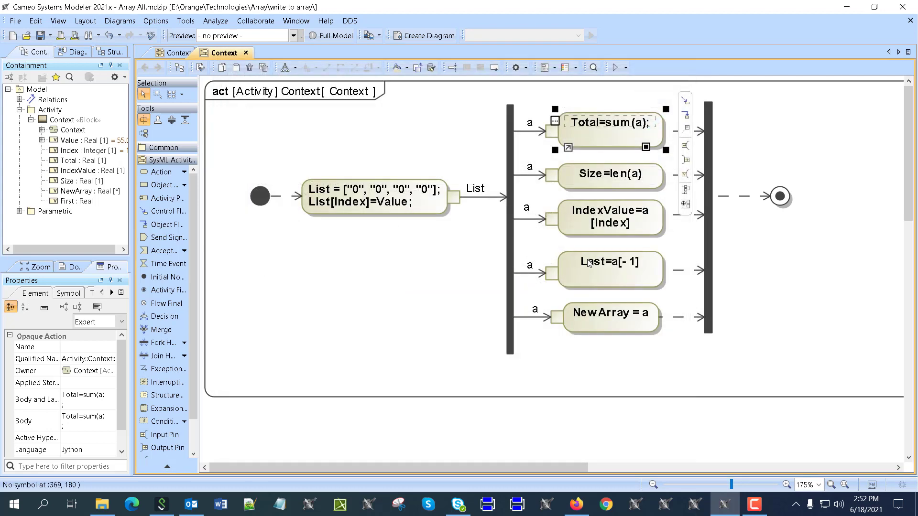
double_click(609, 218)
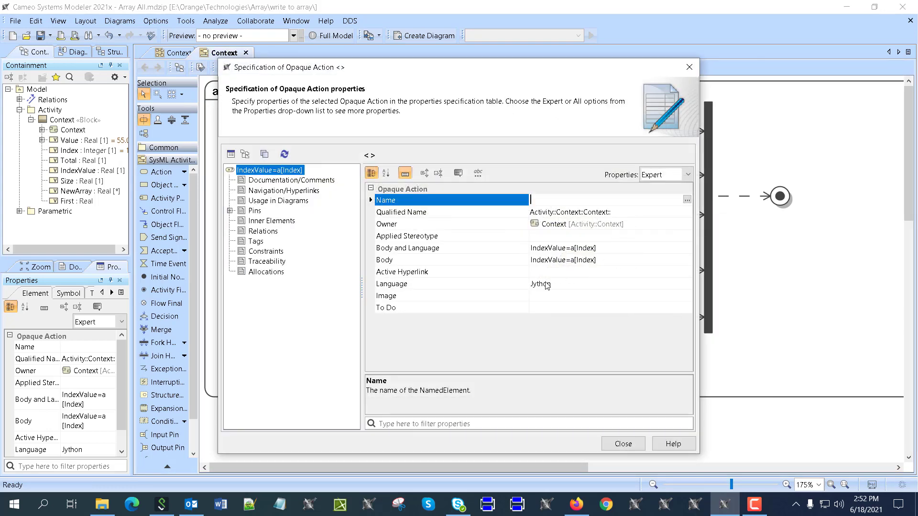
right_click(591, 312)
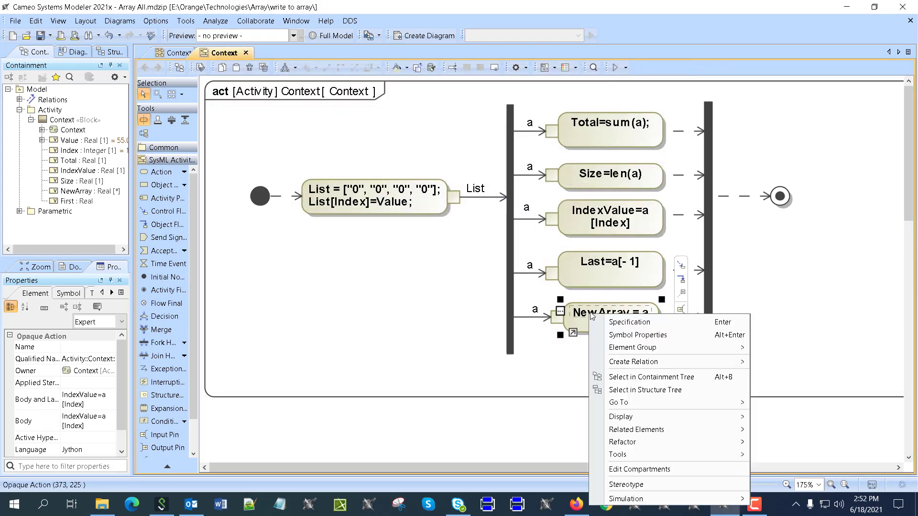
left_click(629, 322)
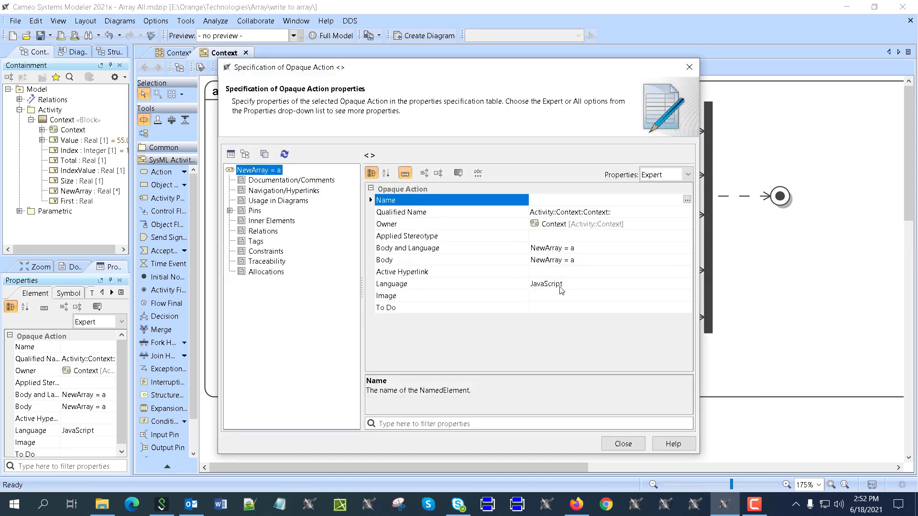
left_click(621, 442)
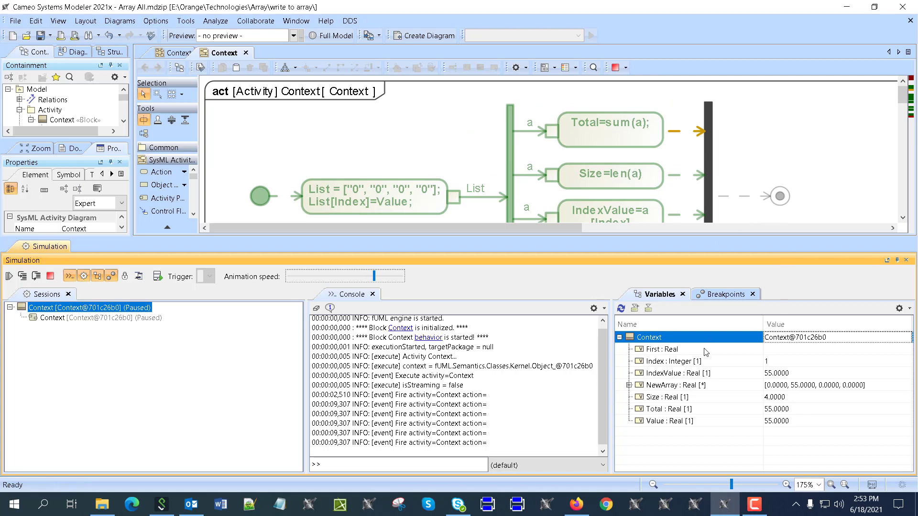
mouse_move(739, 375)
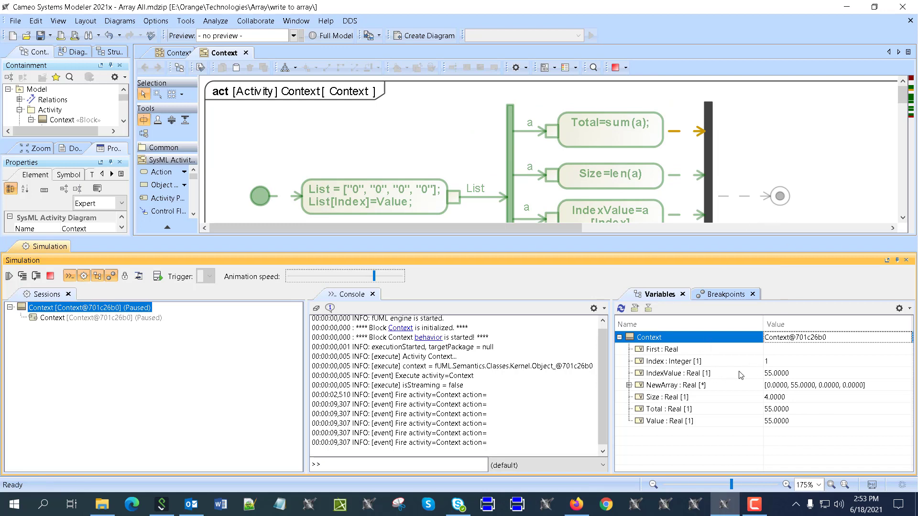
Inspect NewArray's element values [0, 55, 0, 0] in the Variables pane, then terminate the run
left_click(626, 384)
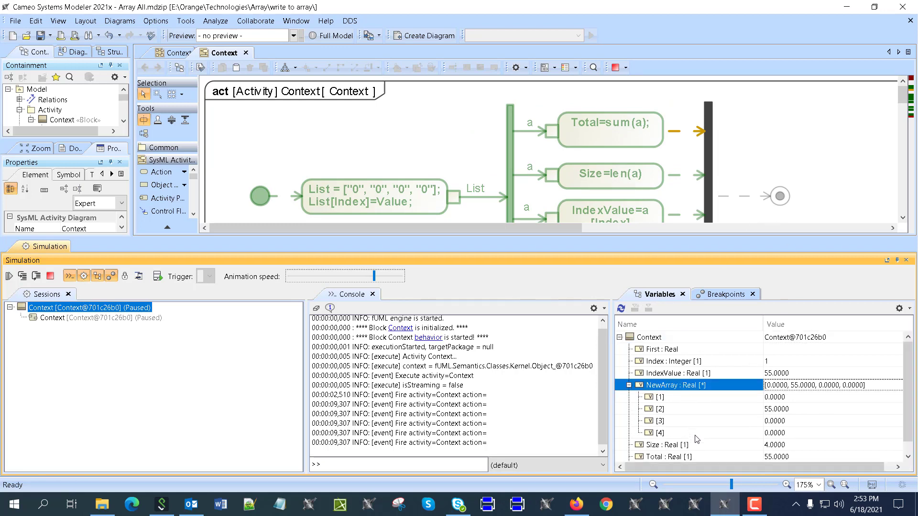
left_click(629, 384)
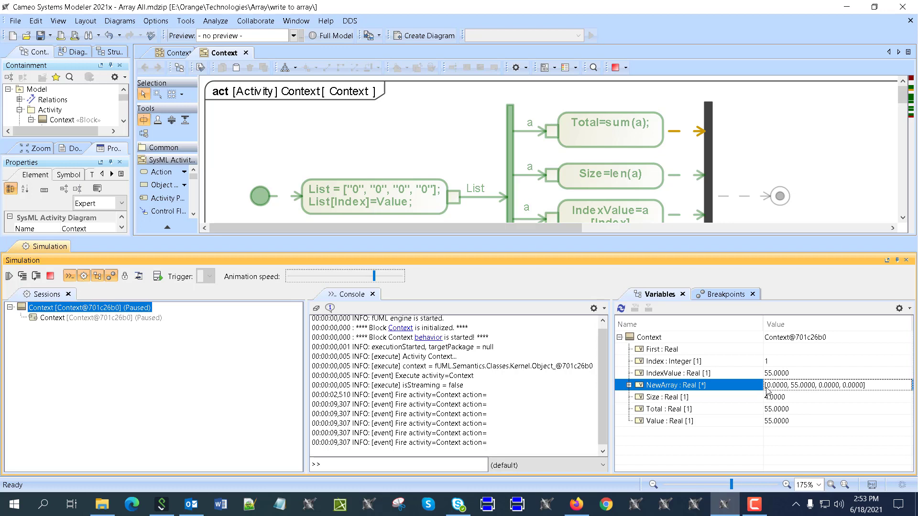
scroll("down", 3)
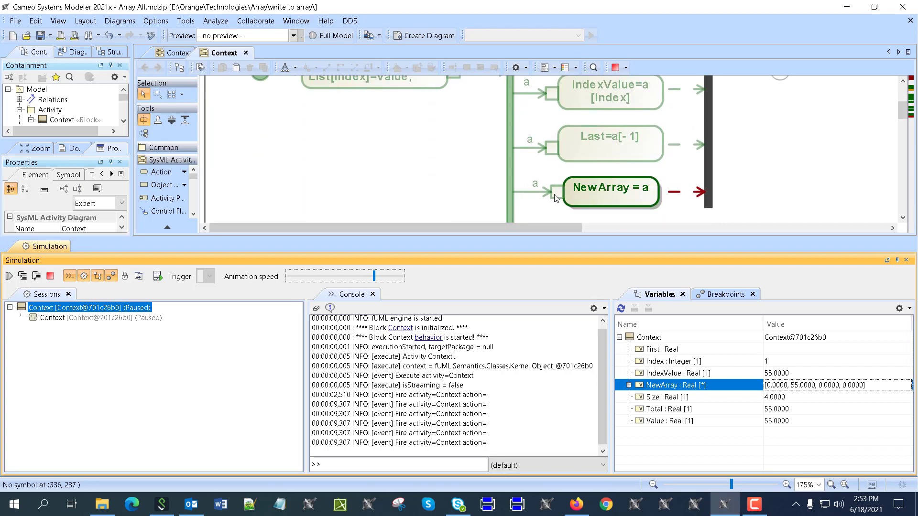
mouse_move(556, 198)
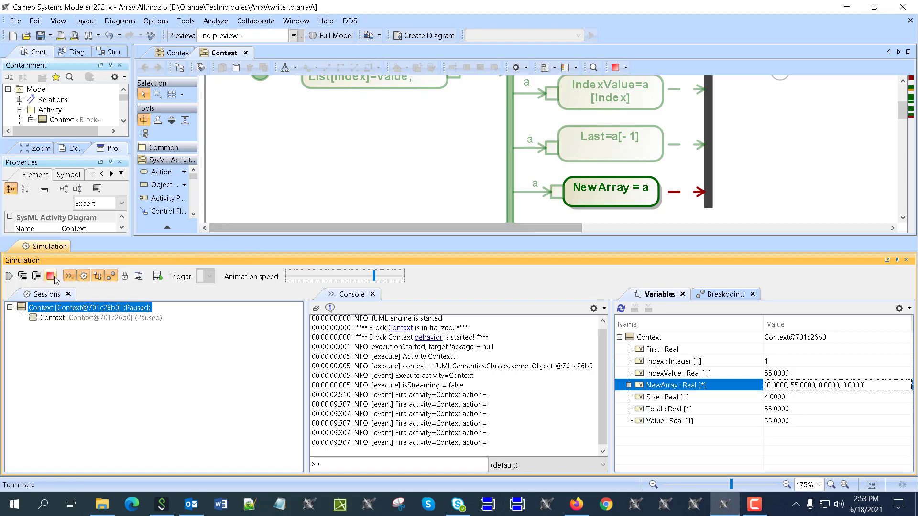
left_click(51, 275)
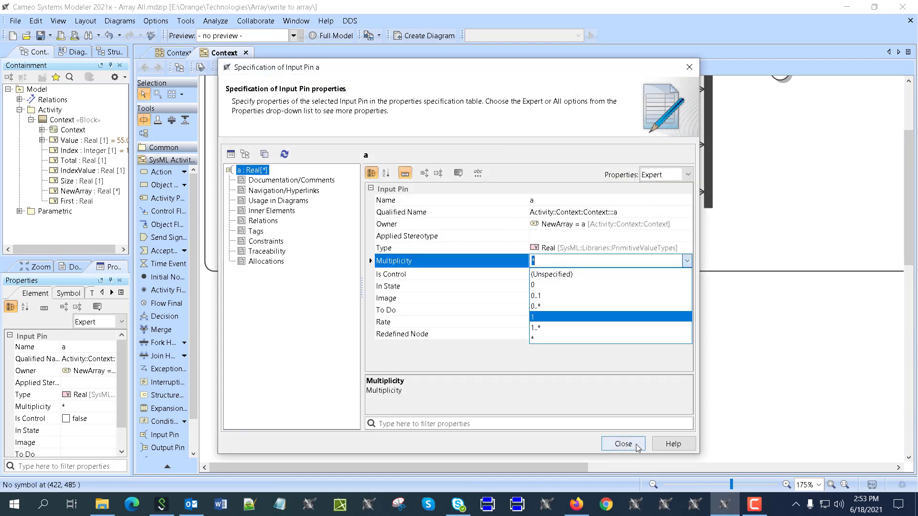
Close input pin a's Specification dialog
left_click(622, 443)
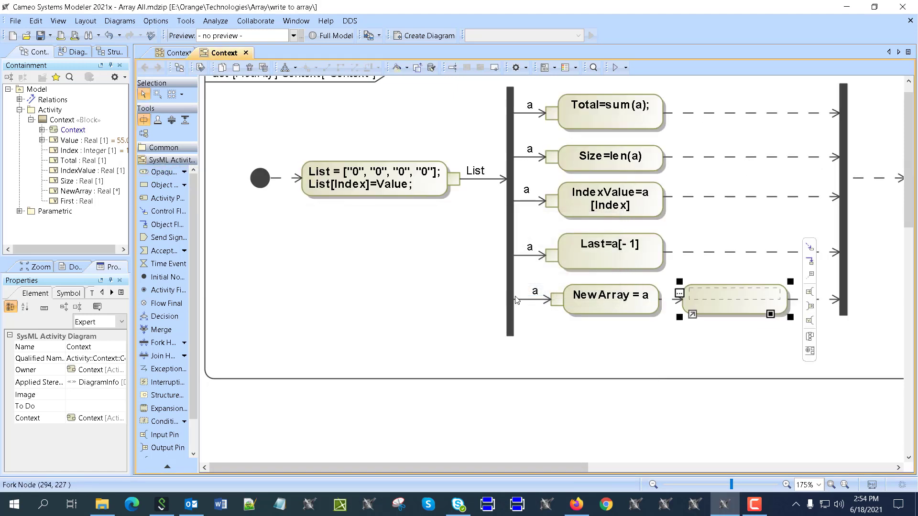
Name the new opaque action First=NewArray[0], correcting a typo along the way
type("First=")
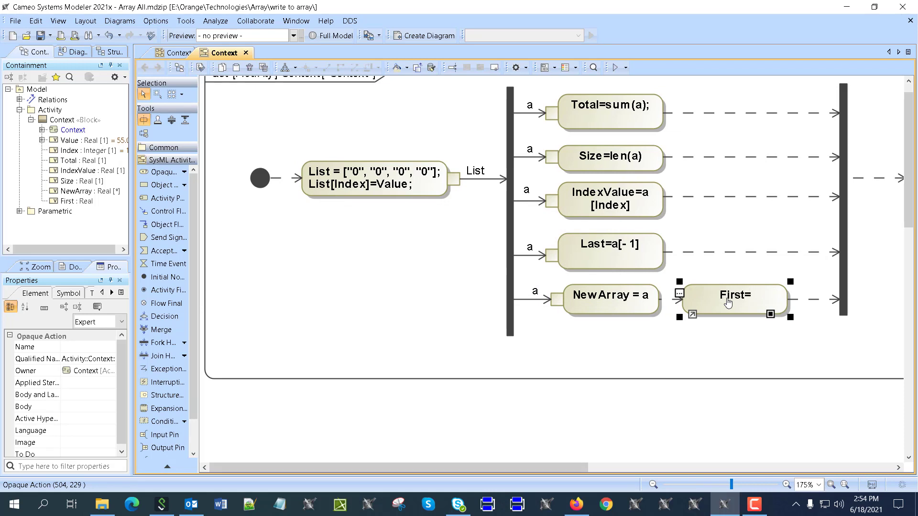
type("New")
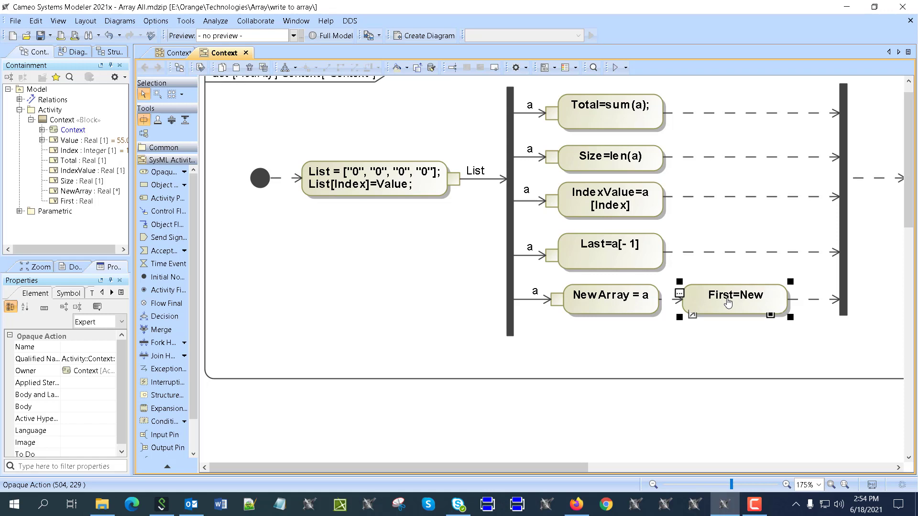
type("Aww")
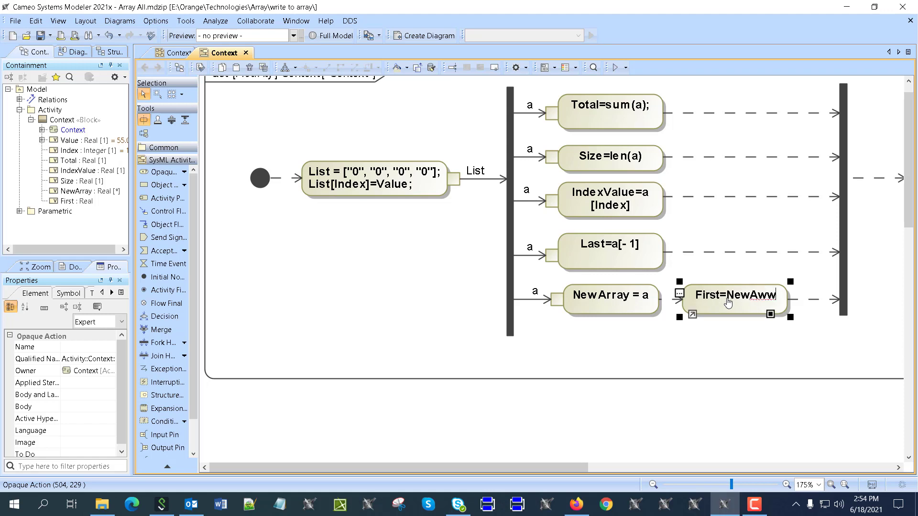
key("Backspace")
type("rray[")
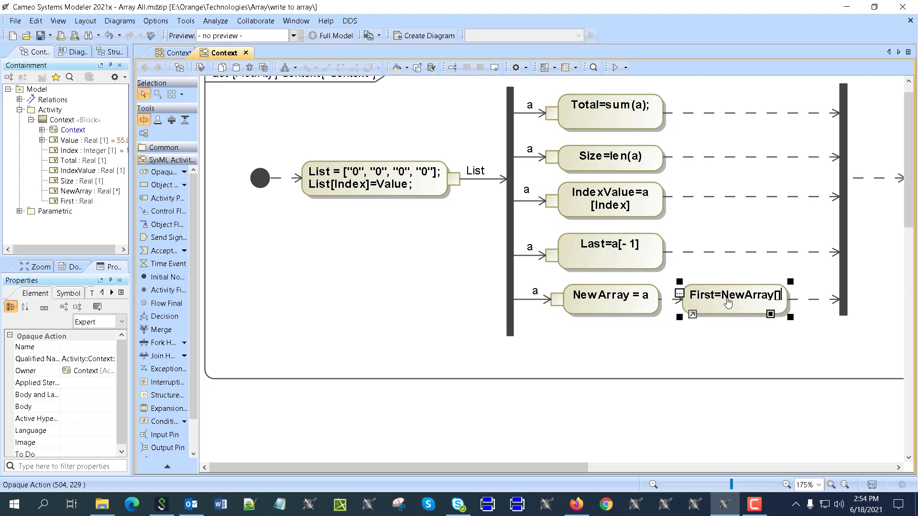
type("0")
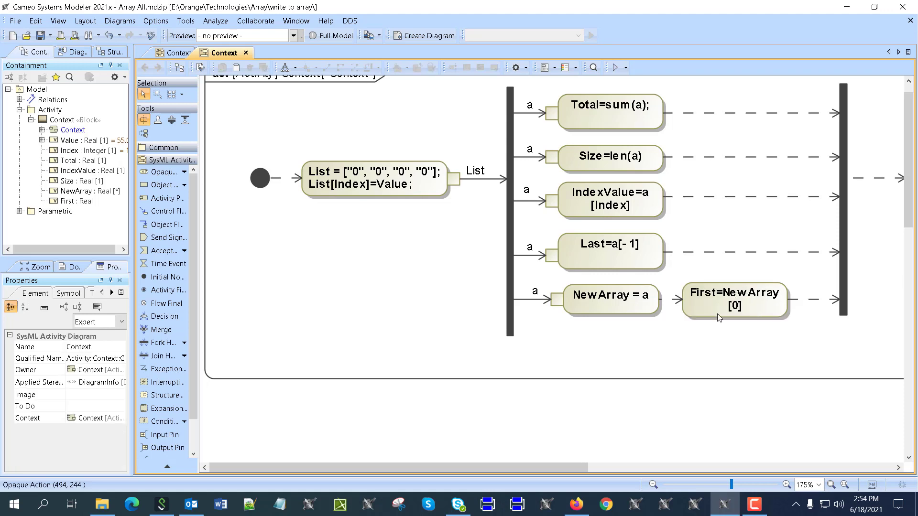
Set the First=NewArray[0] action's Body and Language to Jython via its Specification
right_click(733, 132)
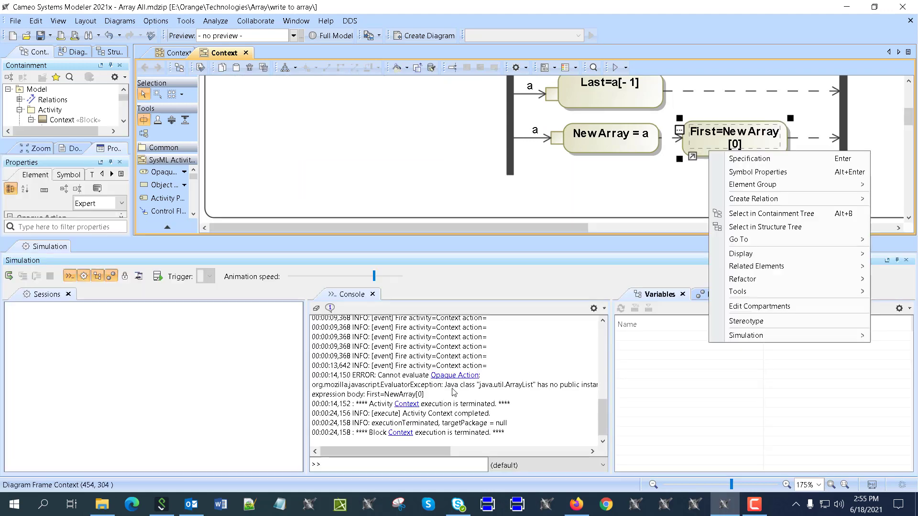
left_click(749, 158)
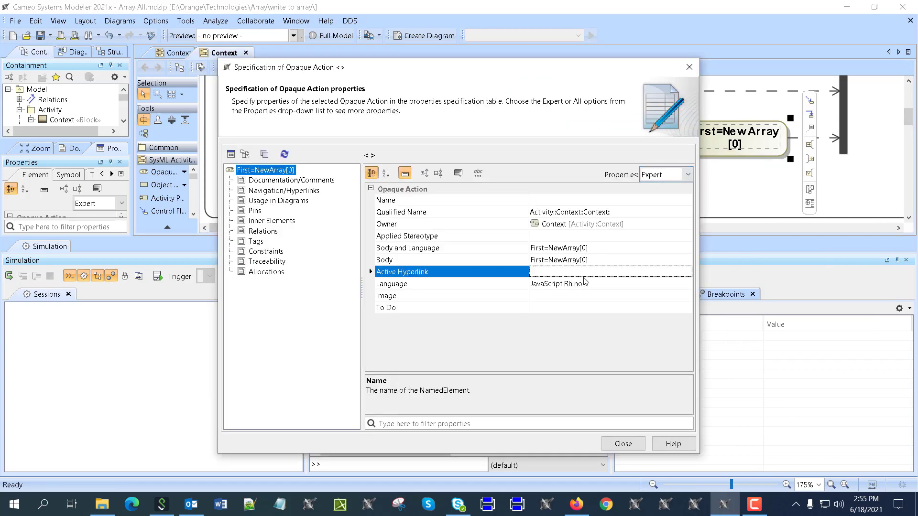
left_click(407, 248)
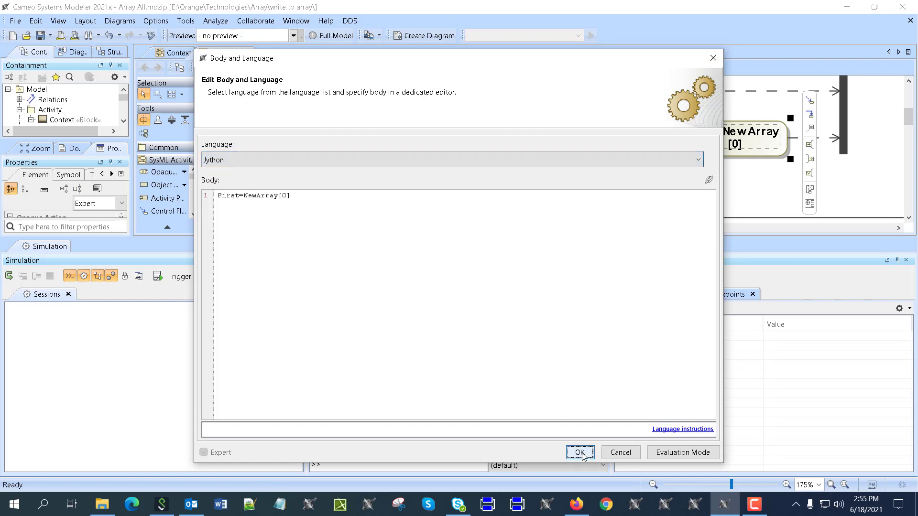
left_click(579, 452)
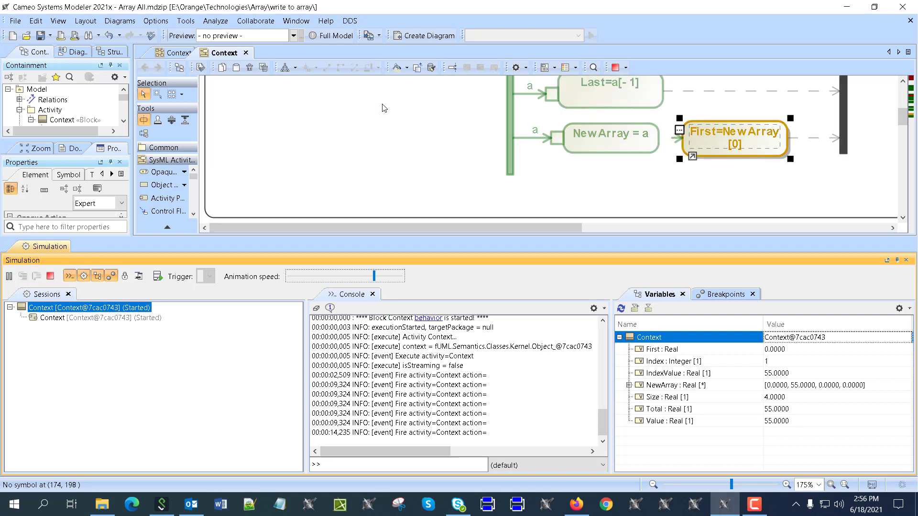
Pause the simulation and check the First result before editing the action to NewArray[1]
left_click(8, 276)
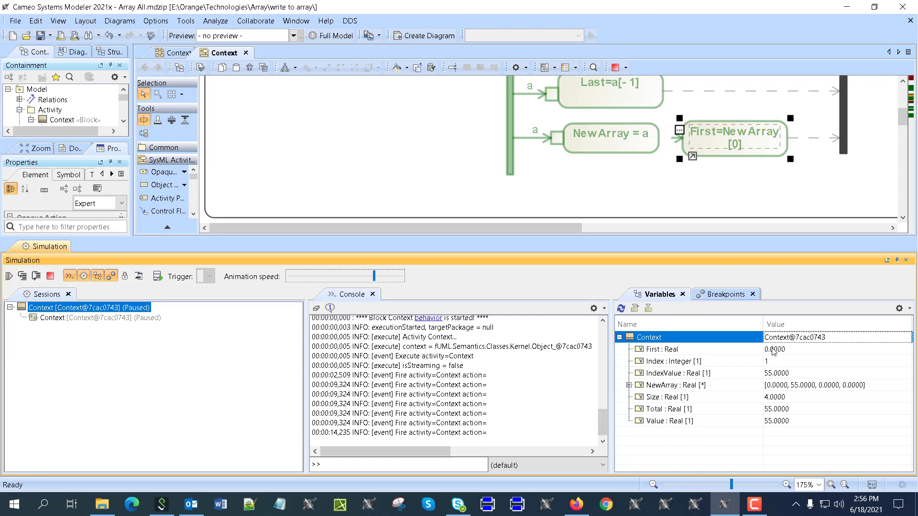
left_click(50, 275)
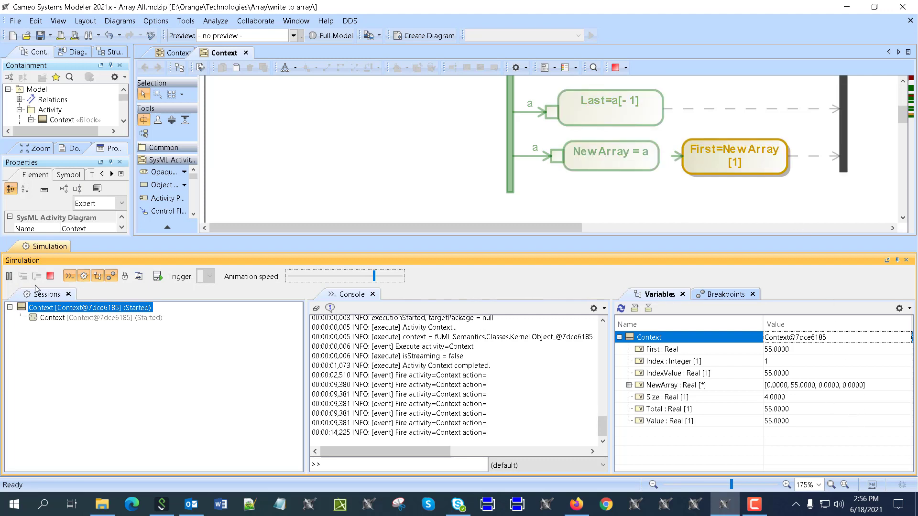
Pause the run and export its values, including First = 55.0, to a new context instance
left_click(8, 276)
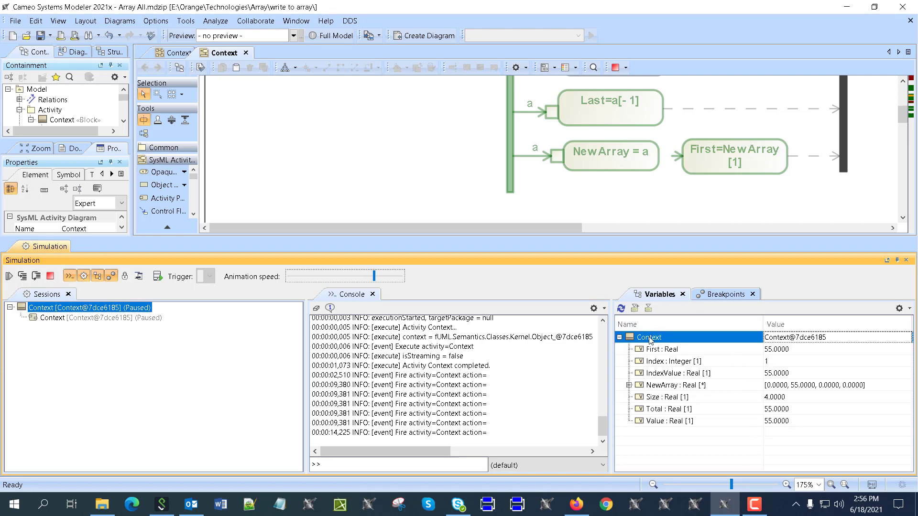
mouse_move(635, 308)
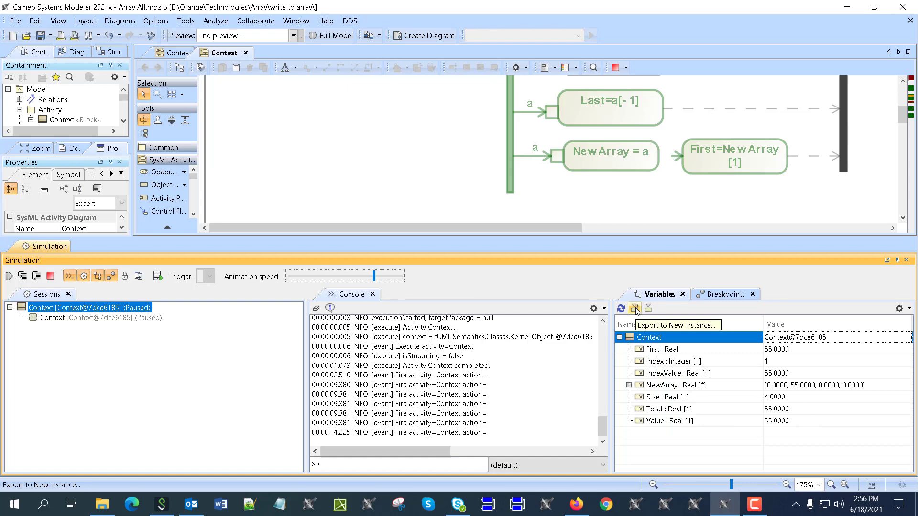
left_click(635, 308)
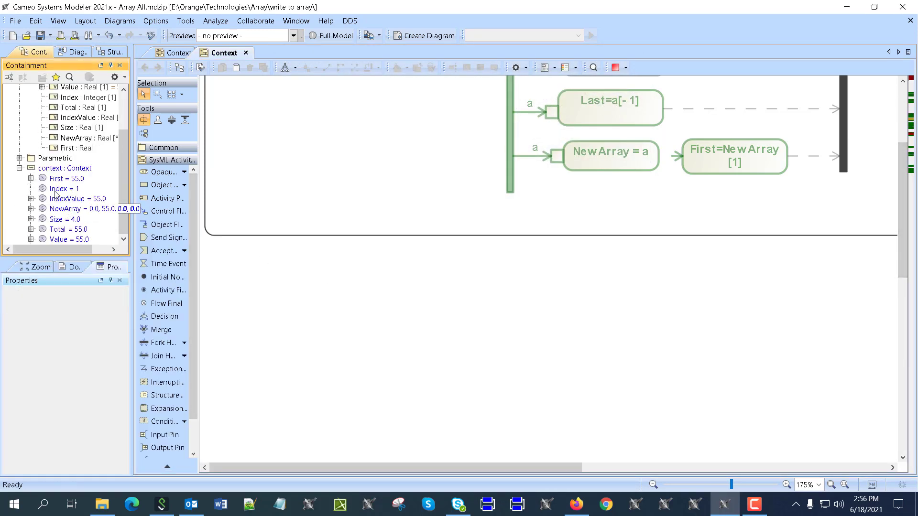
Run the saved context instance, terminating the previous execution, and view its loaded values
right_click(65, 168)
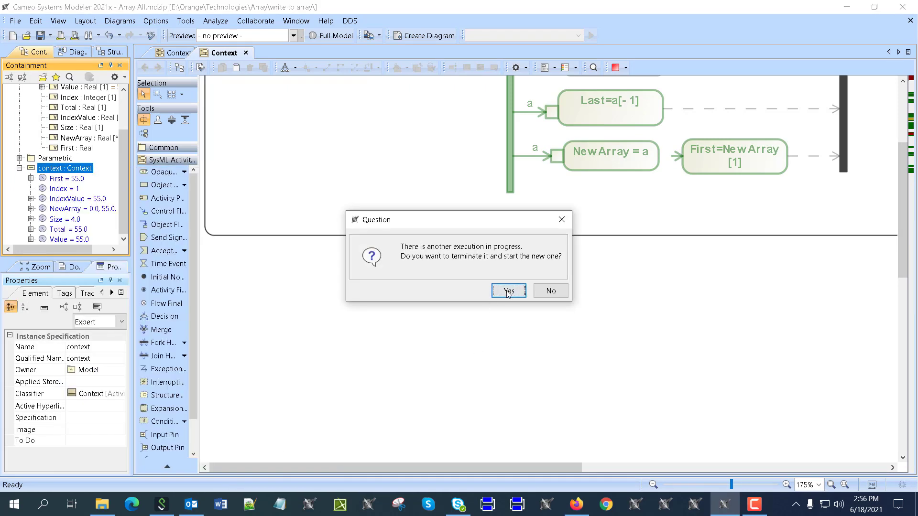
left_click(507, 291)
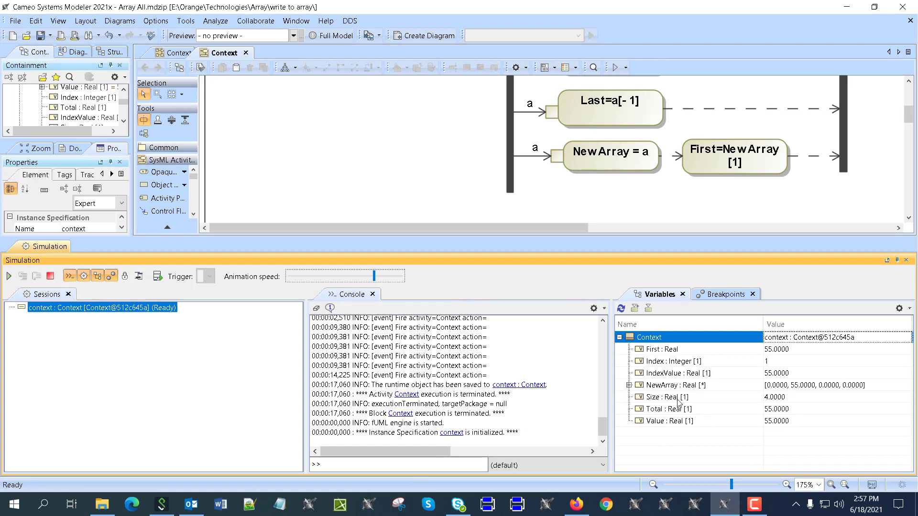
left_click(625, 385)
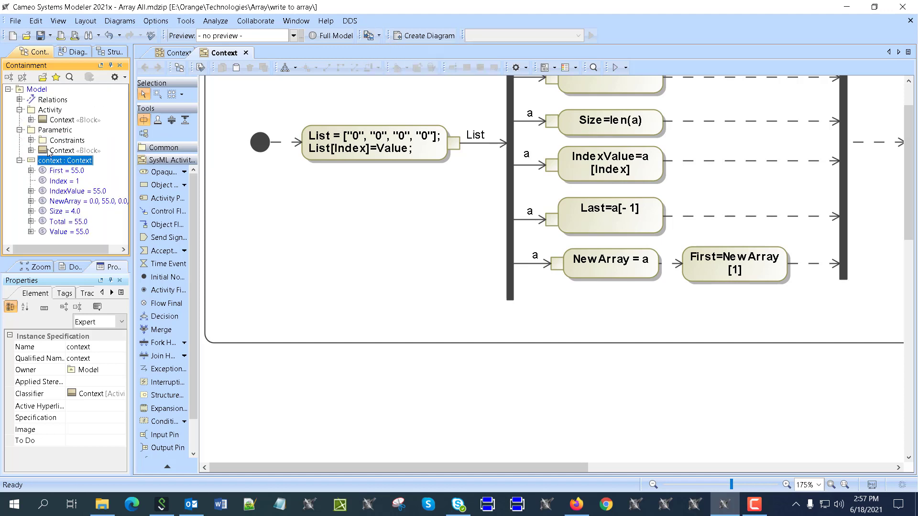
Show the Context parametric diagram with its sum, Last, Size, GetIndexValue and setListValue constraints
left_click(30, 140)
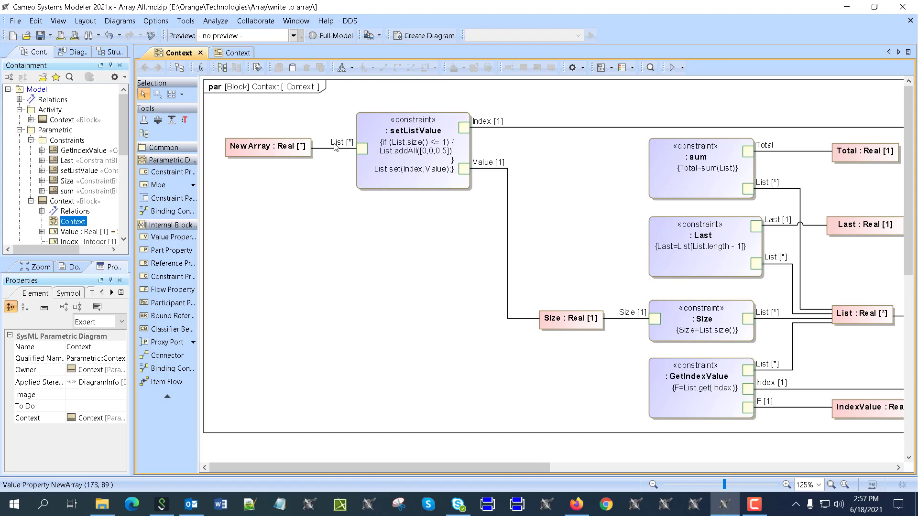
mouse_move(391, 233)
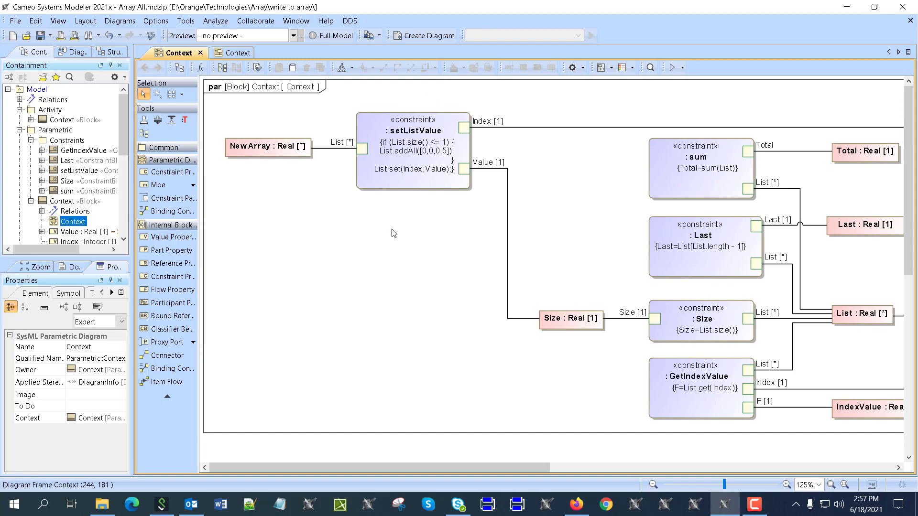
scroll("right", 3)
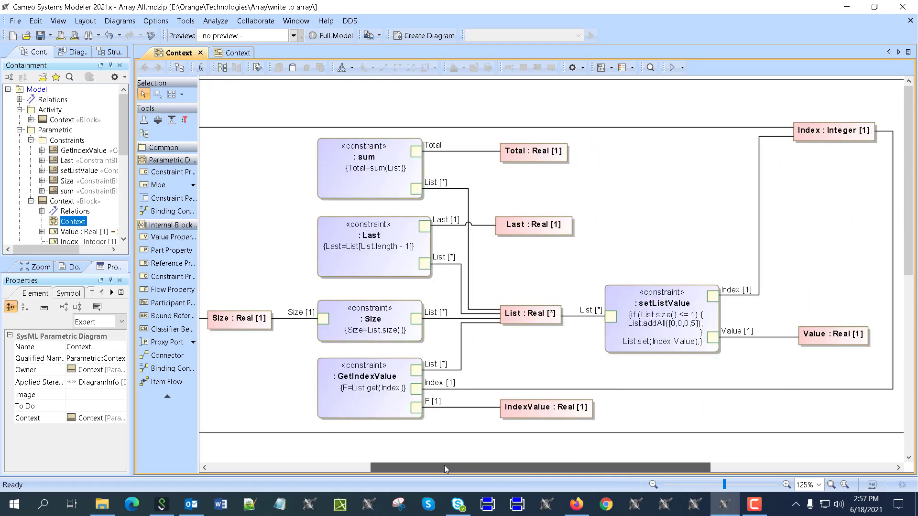
scroll("left", 3)
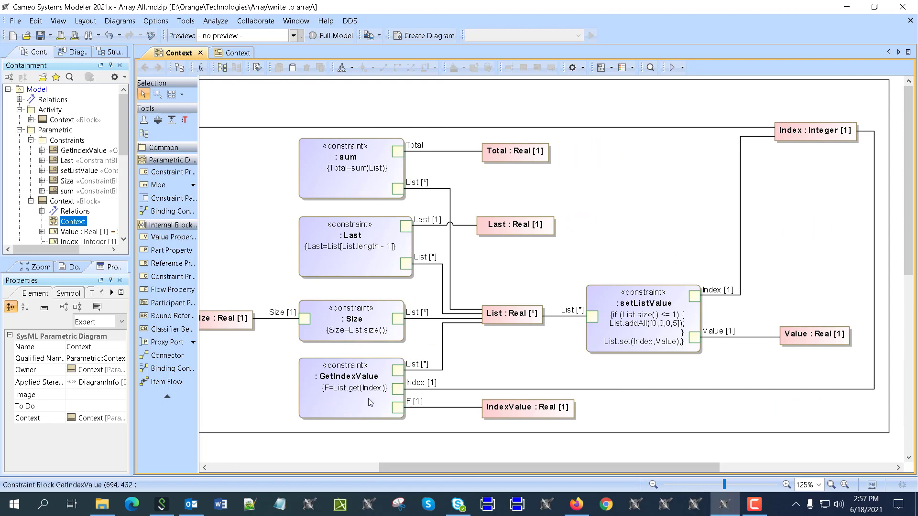
mouse_move(423, 342)
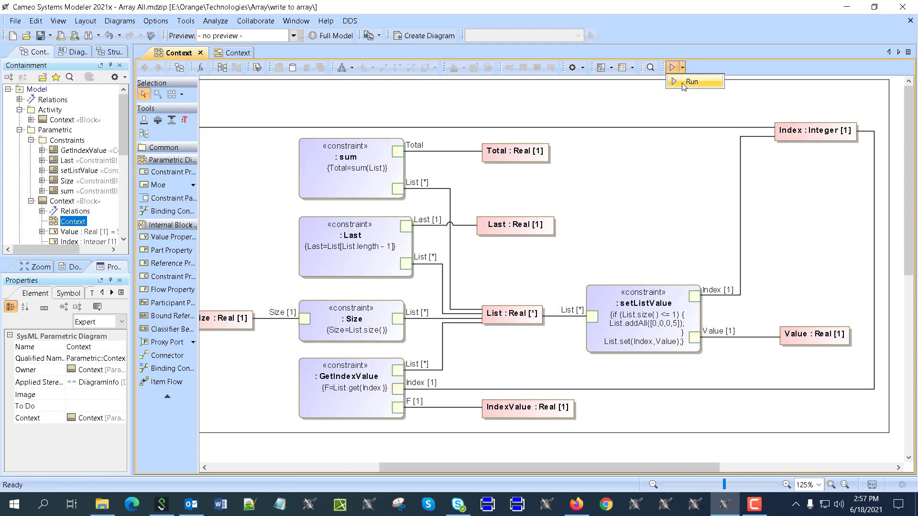
Run the Context parametric simulation, giving List [0, 55, 55, 5] and Total 115.0, then terminate it
left_click(692, 80)
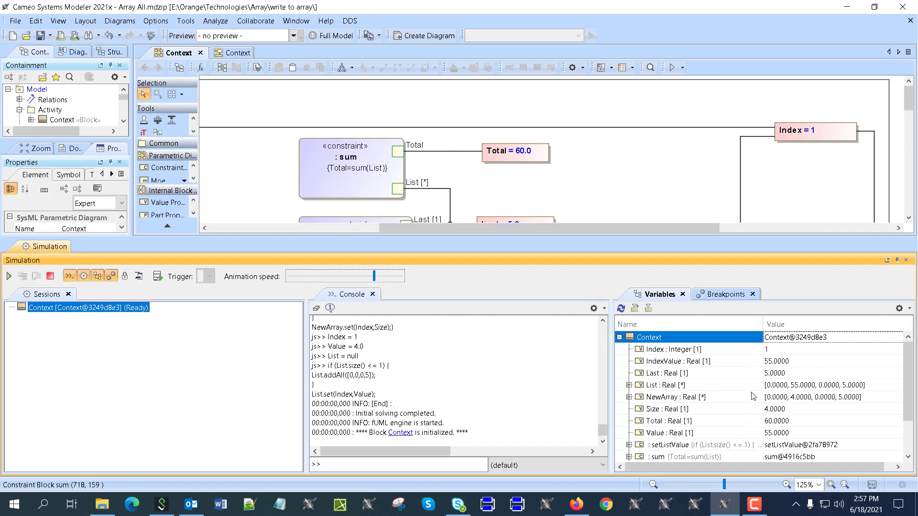
mouse_move(268, 447)
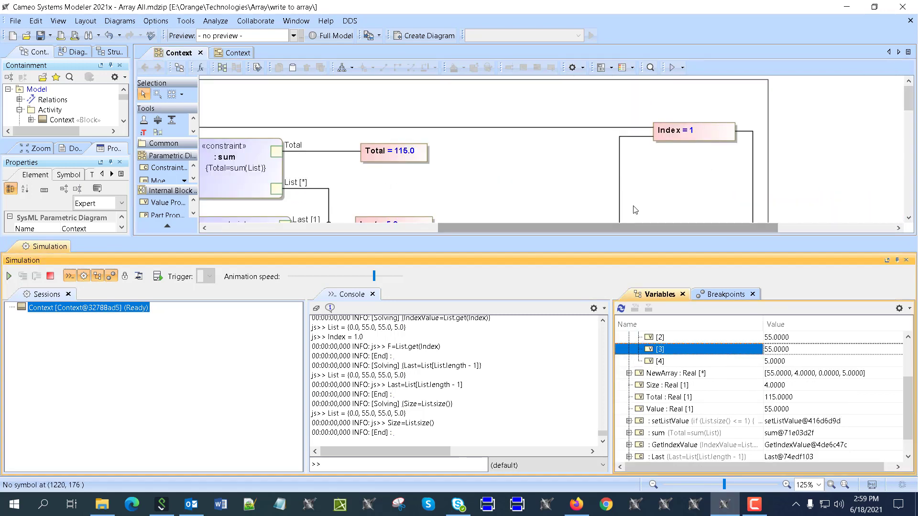
left_click(51, 275)
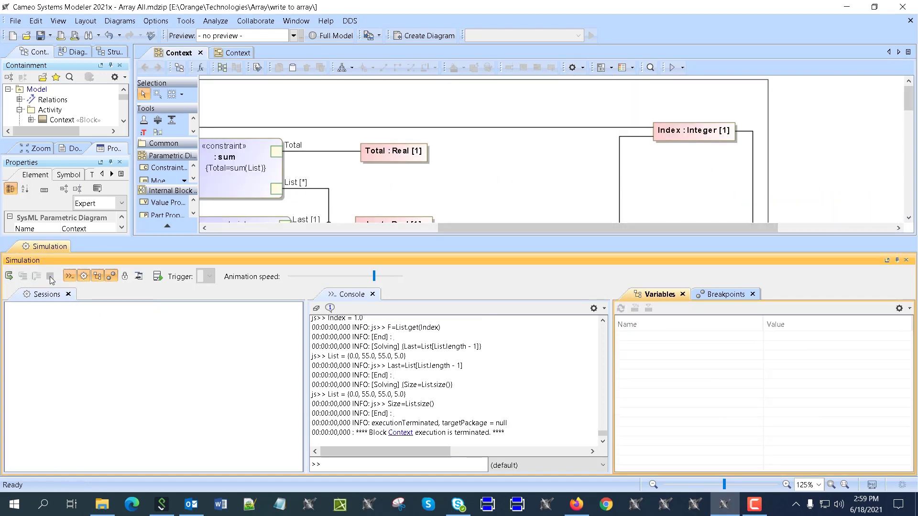